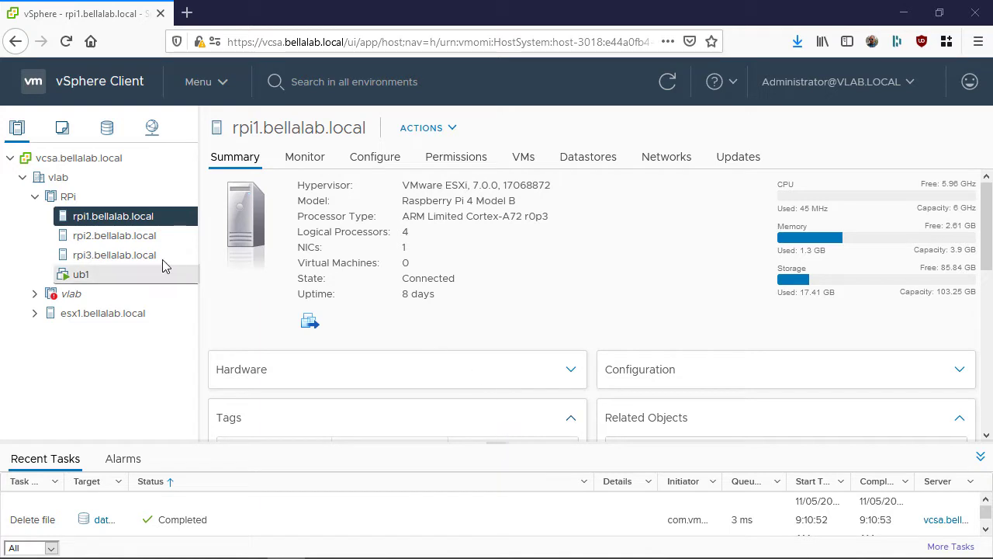
Review the summaries of hosts rpi2 and rpi3, then return to rpi1
click(114, 236)
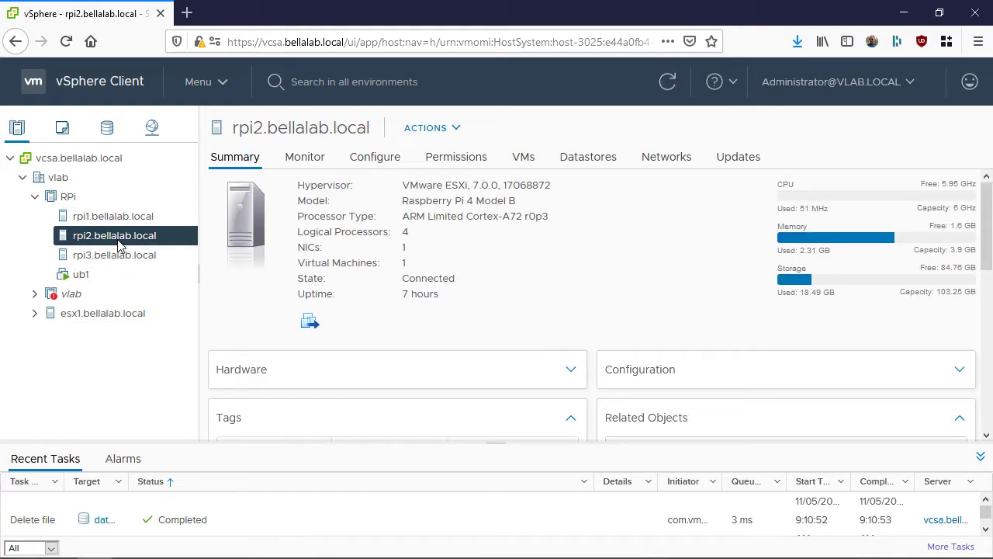
mouse_move(115, 261)
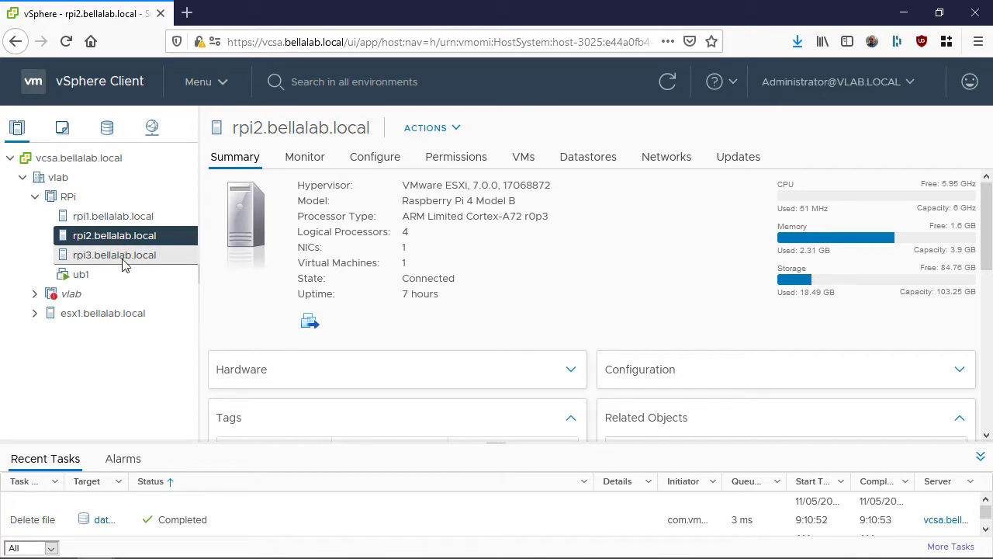
click(114, 255)
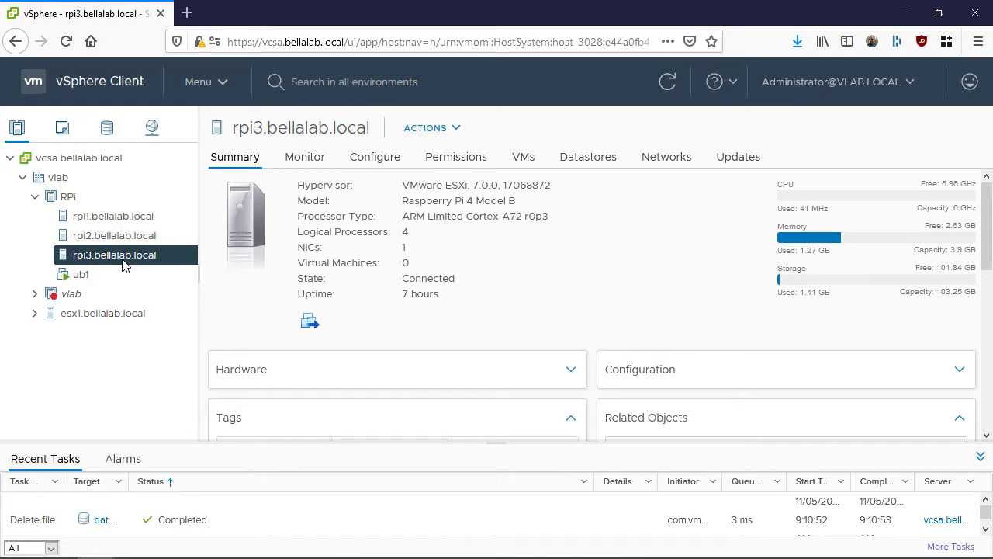
click(113, 216)
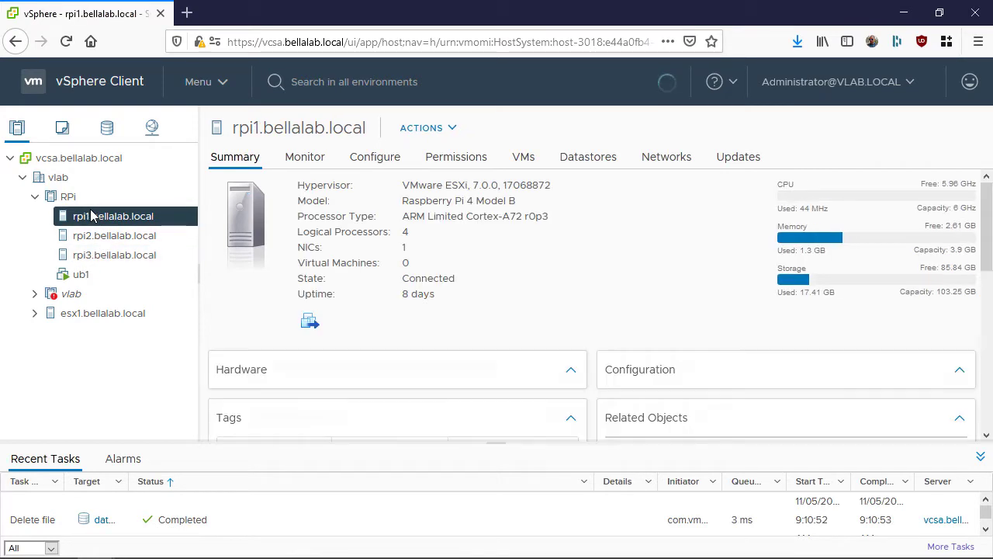
Check rpi1's datastore1 and VM Network, then bring up rpi1's Configure settings
click(586, 155)
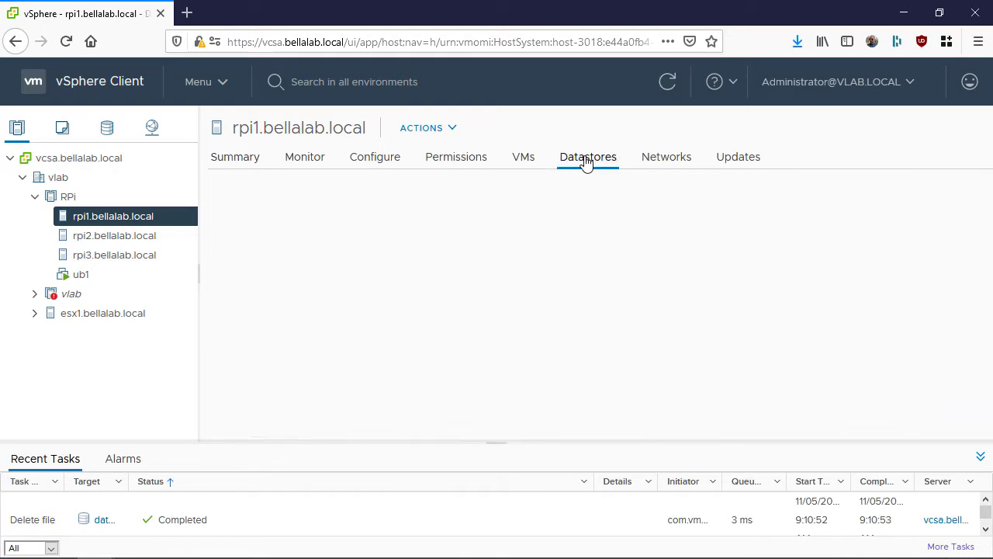
click(587, 155)
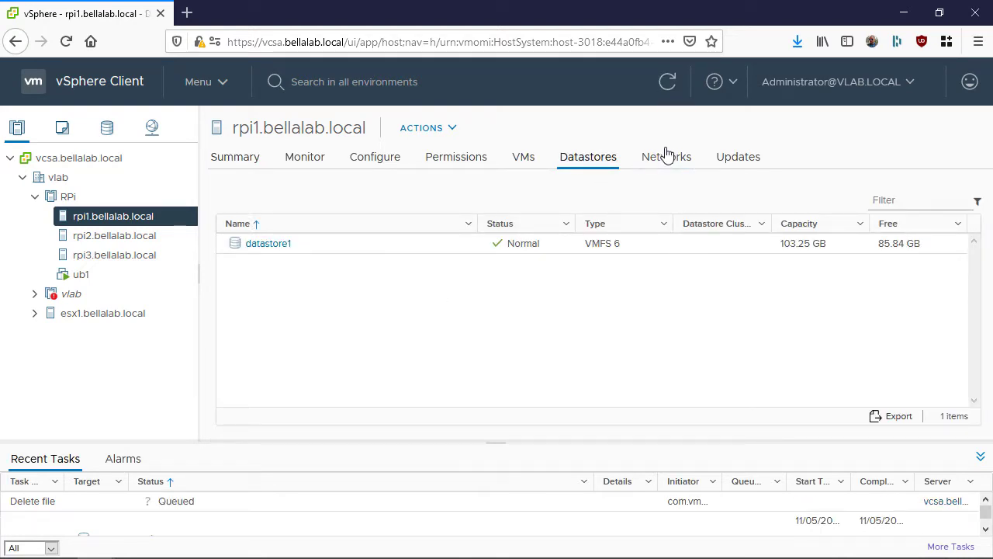
click(666, 155)
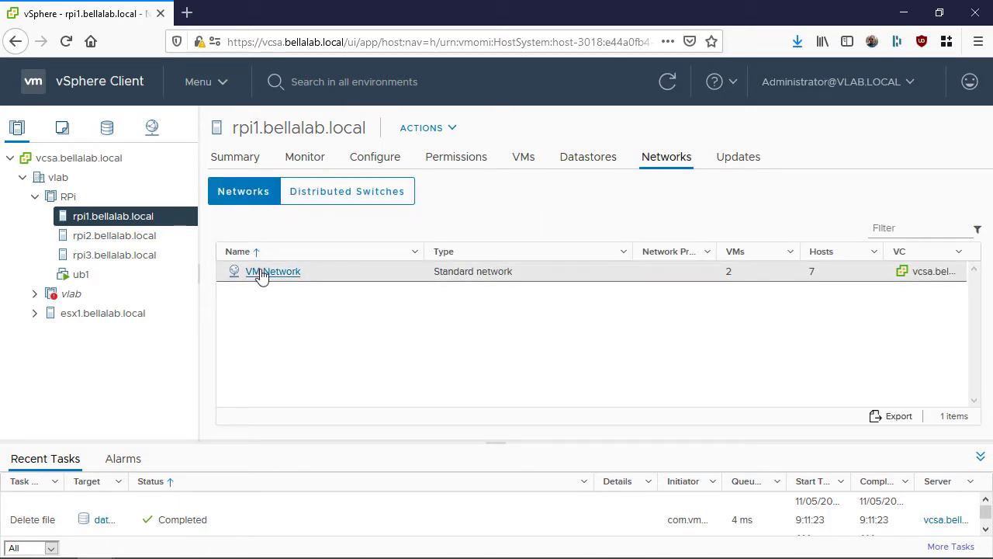
click(273, 270)
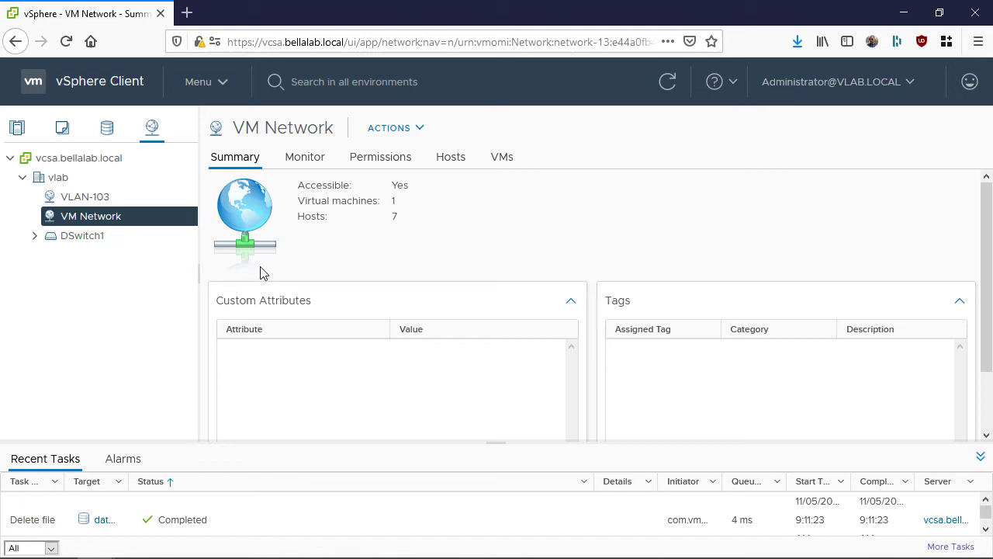
mouse_move(214, 167)
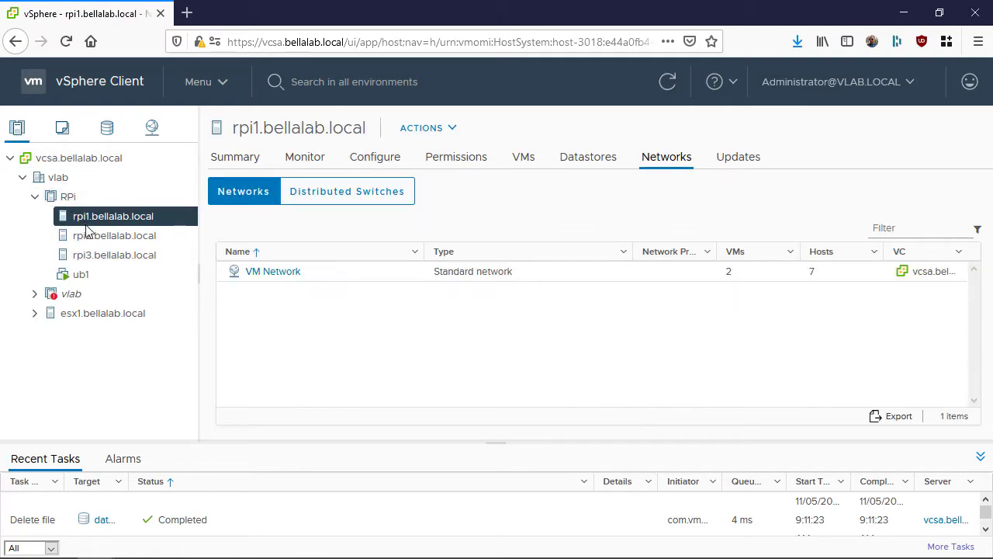
click(375, 155)
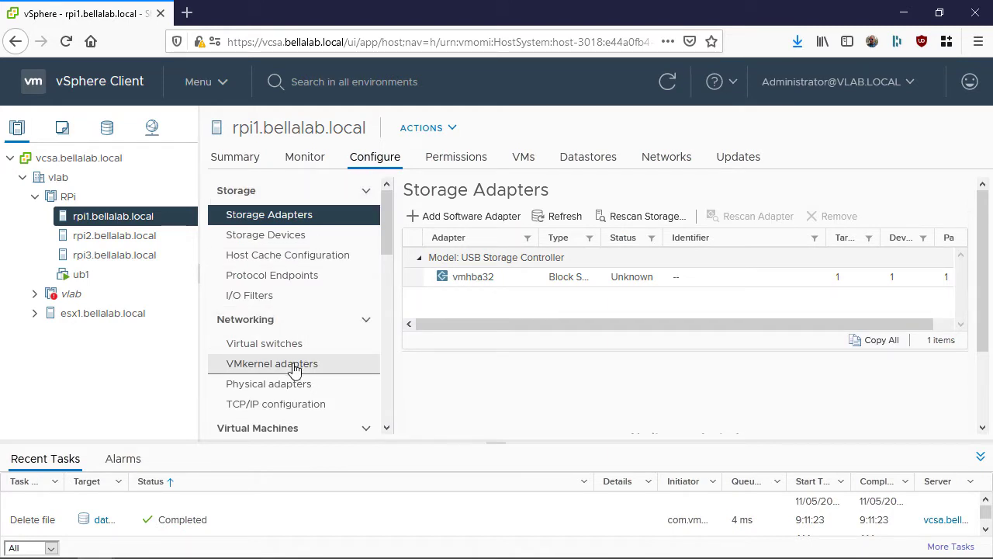
Enable vMotion on rpi1's VMkernel adapter vmk0 and save, then select the RPi cluster
click(272, 363)
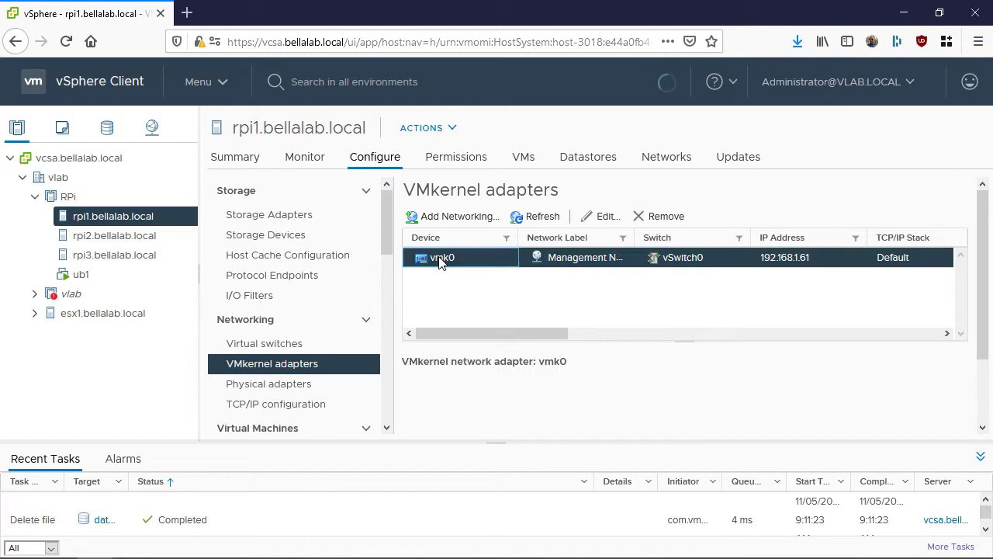
click(607, 216)
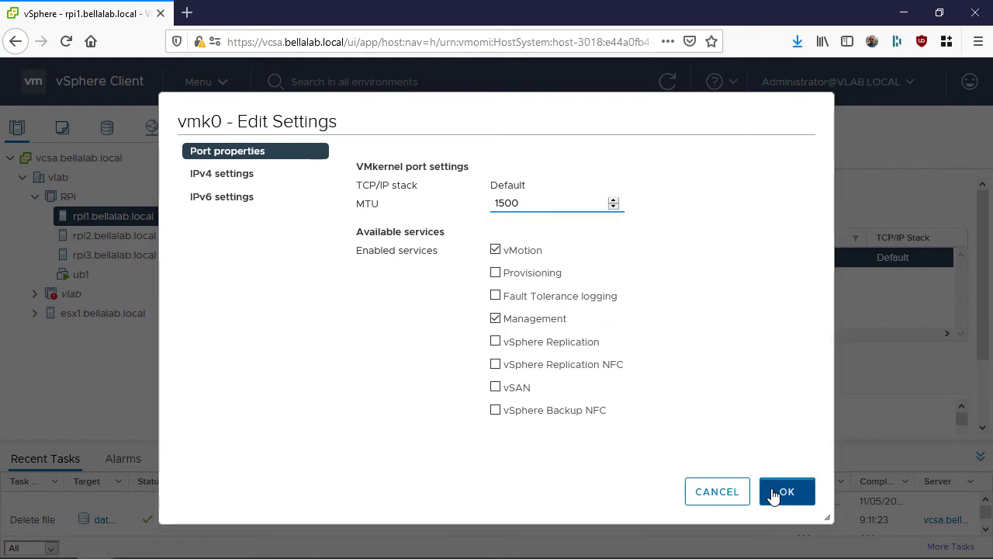
click(786, 491)
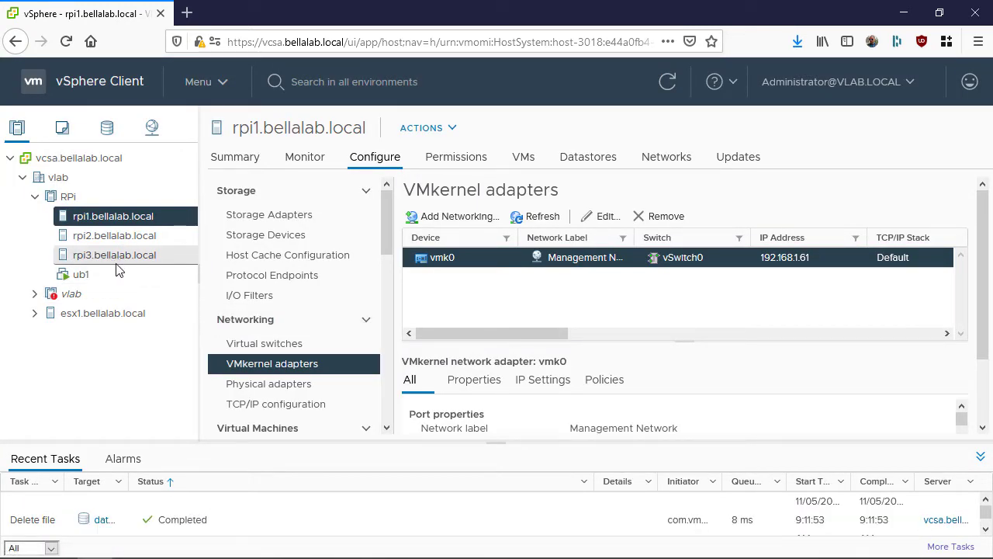
click(69, 195)
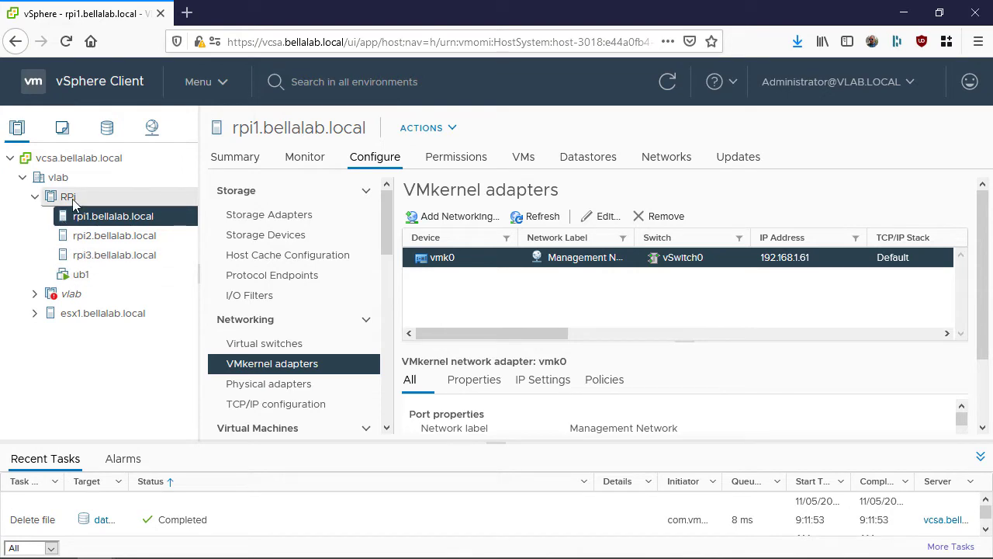
Start a brand-new virtual machine on the RPi cluster named ub2 in the vlab folder
right_click(64, 195)
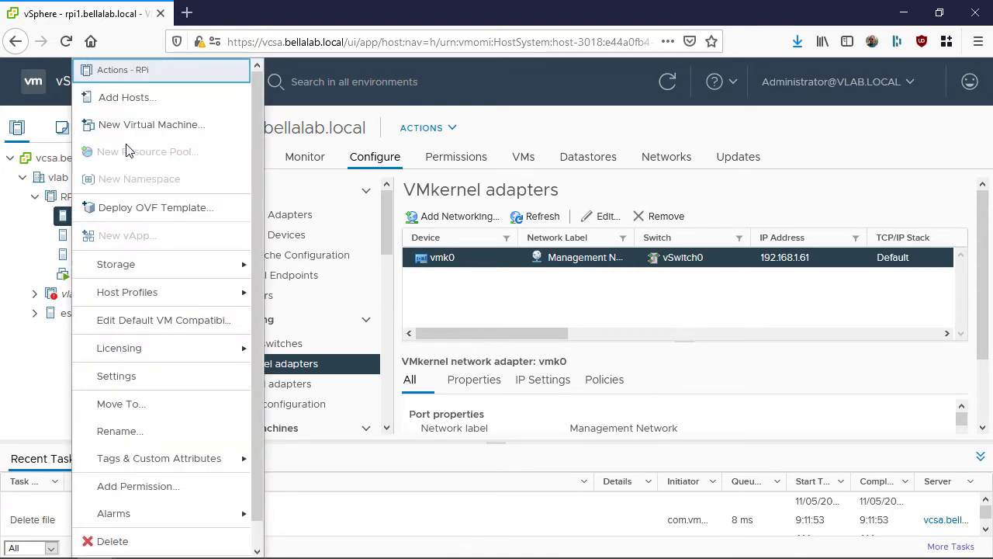
click(152, 124)
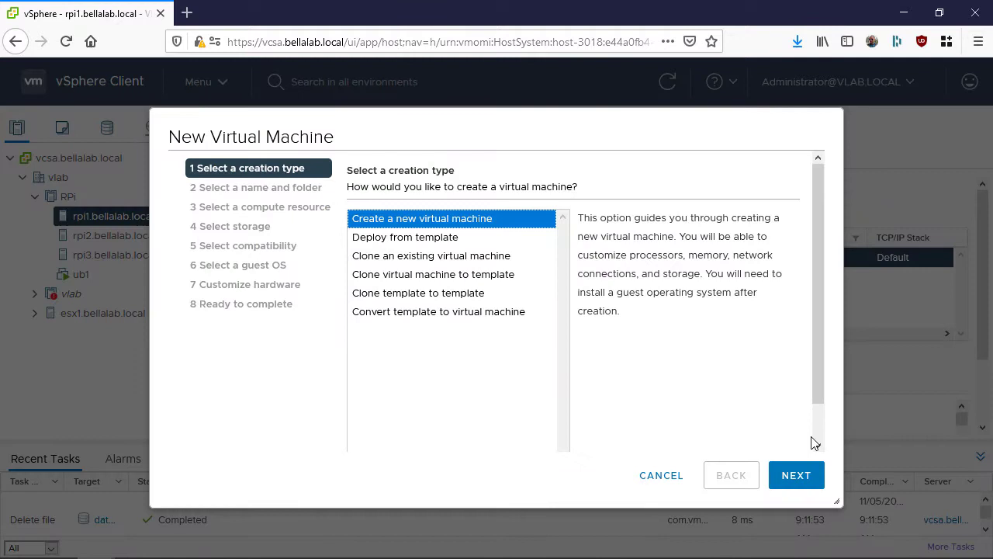
click(796, 475)
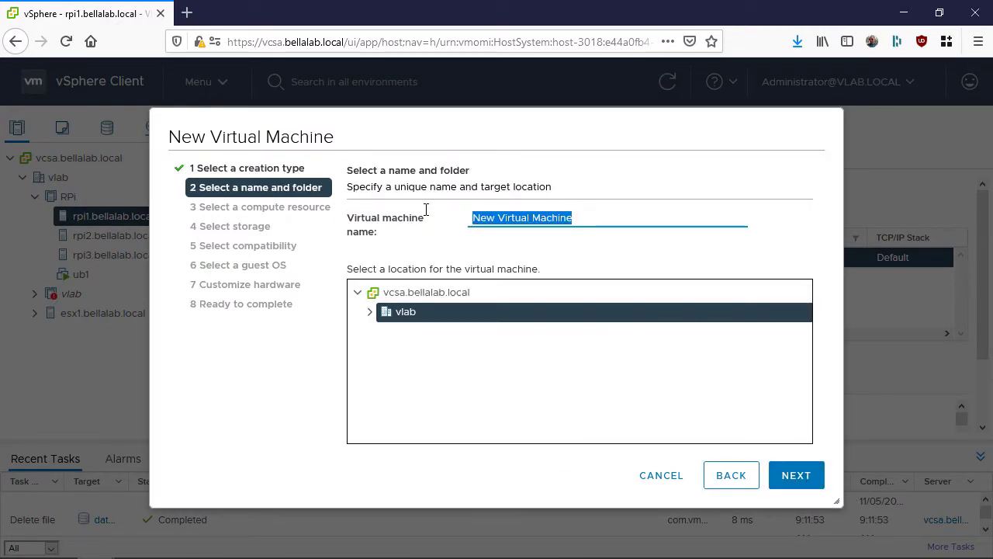
text(ub2)
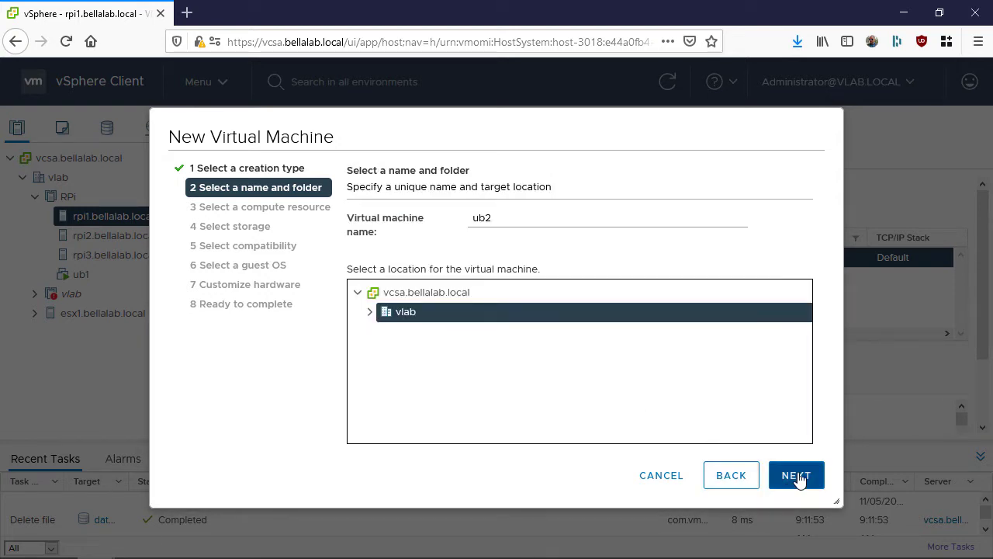
click(795, 475)
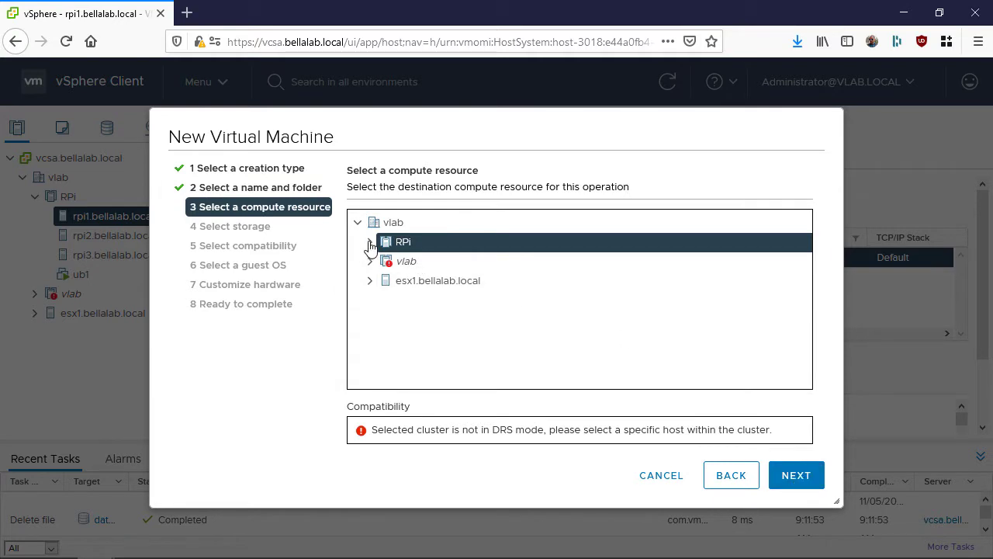
Choose host rpi3 inside the RPi cluster as ub2's compute resource
click(370, 243)
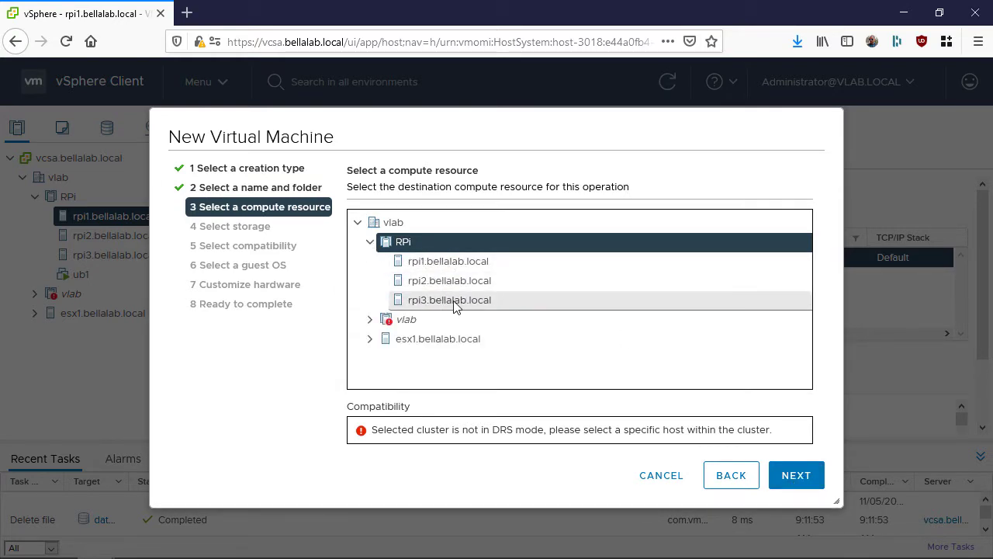
click(450, 300)
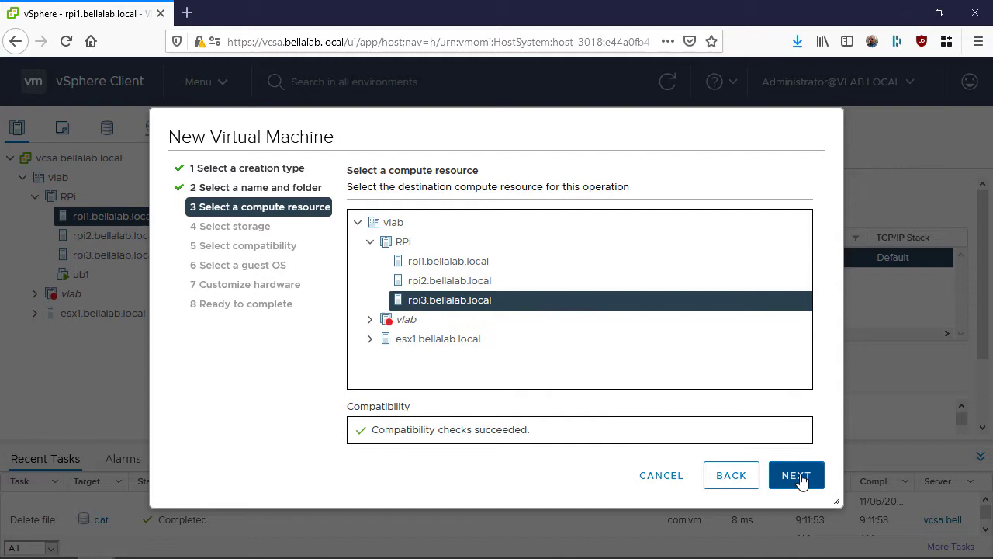
click(797, 475)
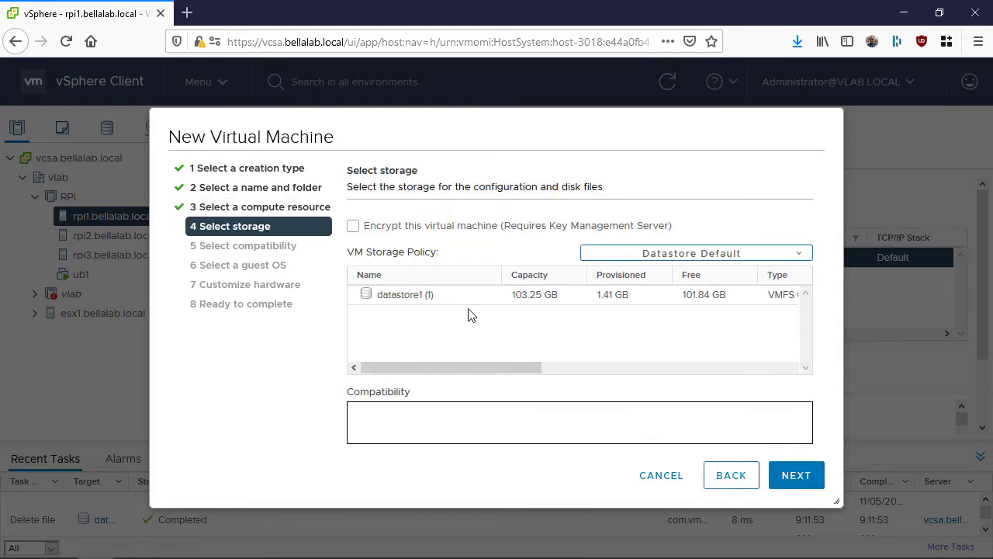
Store ub2 on datastore1 (1) with ESXi 7.0 and later compatibility
click(797, 475)
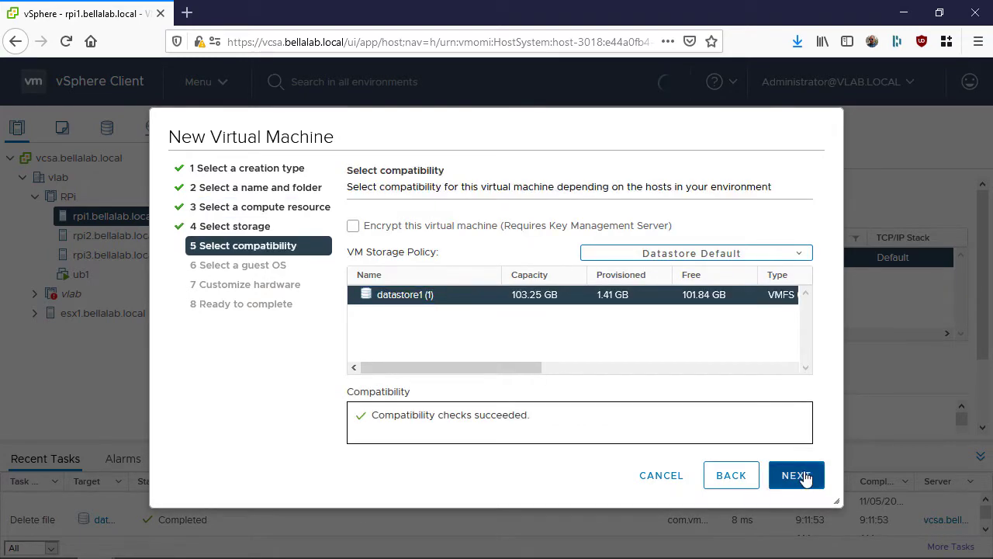
click(797, 475)
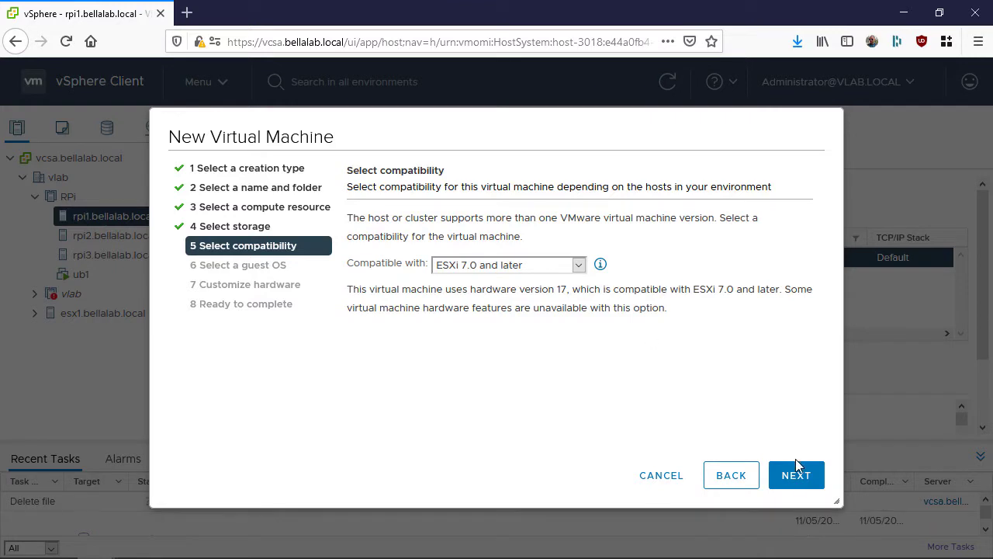
click(797, 475)
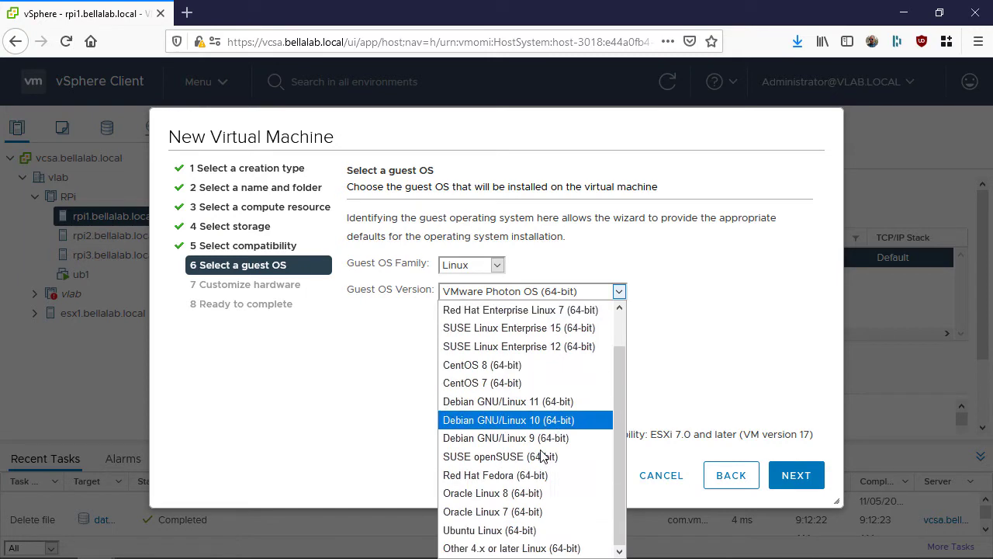
Set guest OS Ubuntu Linux (64-bit), keep default hardware and finish creating ub2
click(489, 530)
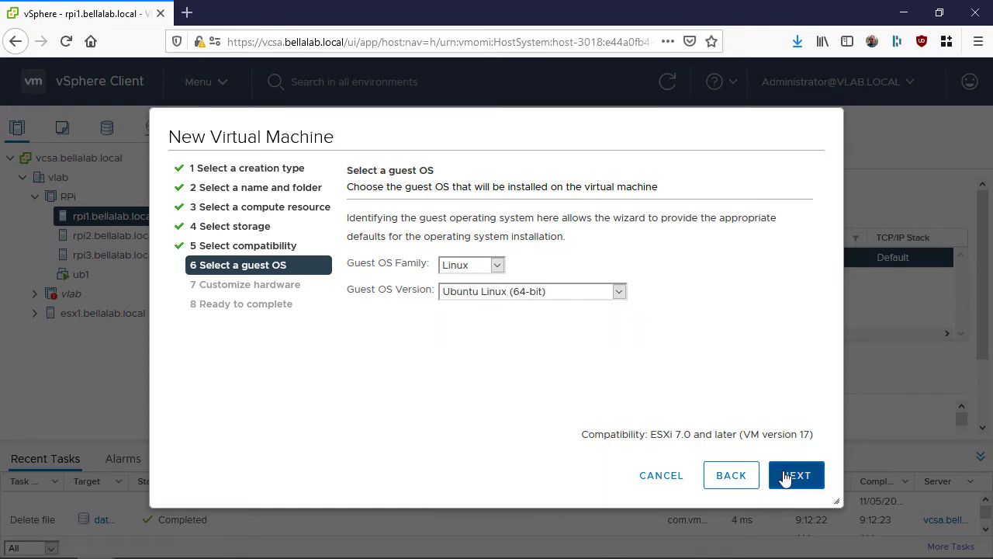
click(796, 475)
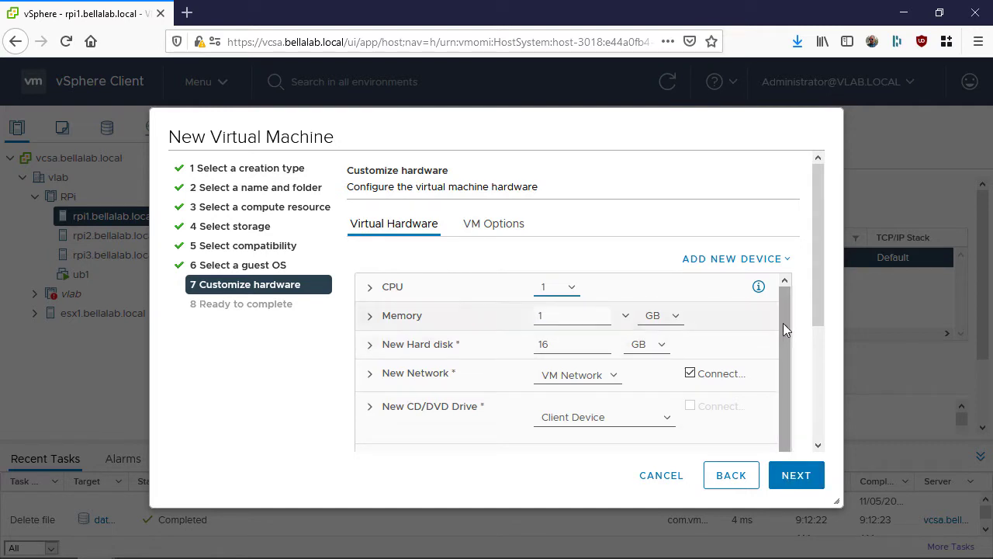
scroll(down, 3)
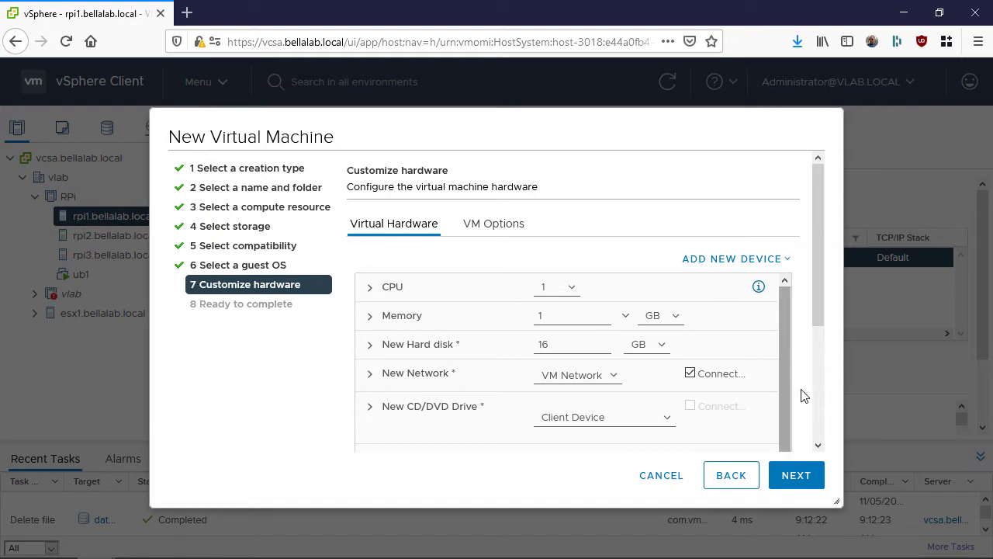
click(796, 475)
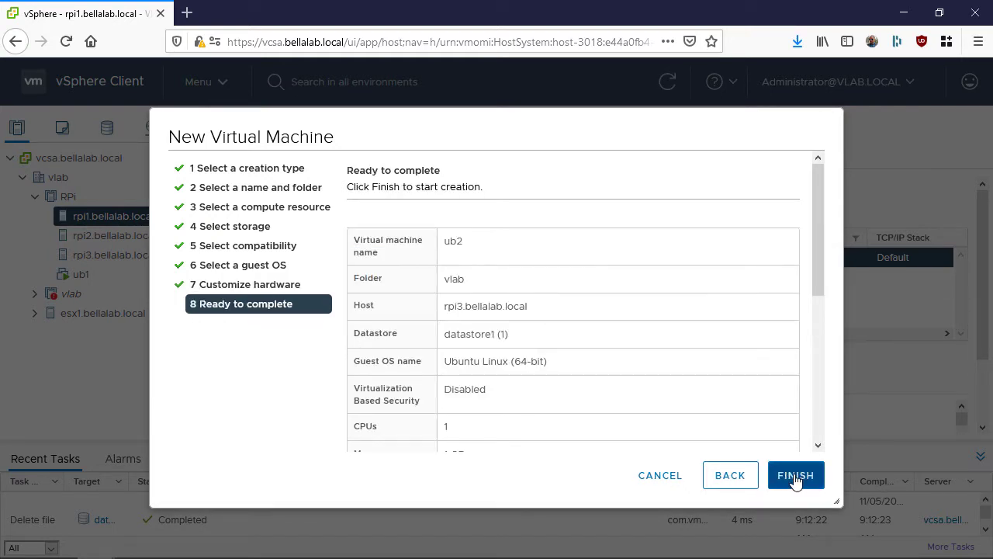
click(795, 475)
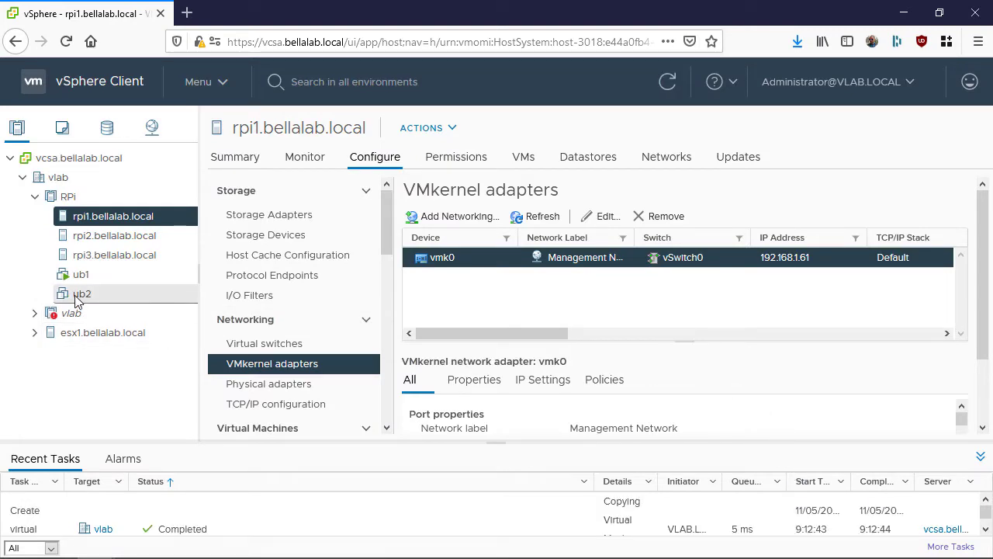
Open the ub2 virtual machine and bring up its Virtual Machine Settings
click(81, 294)
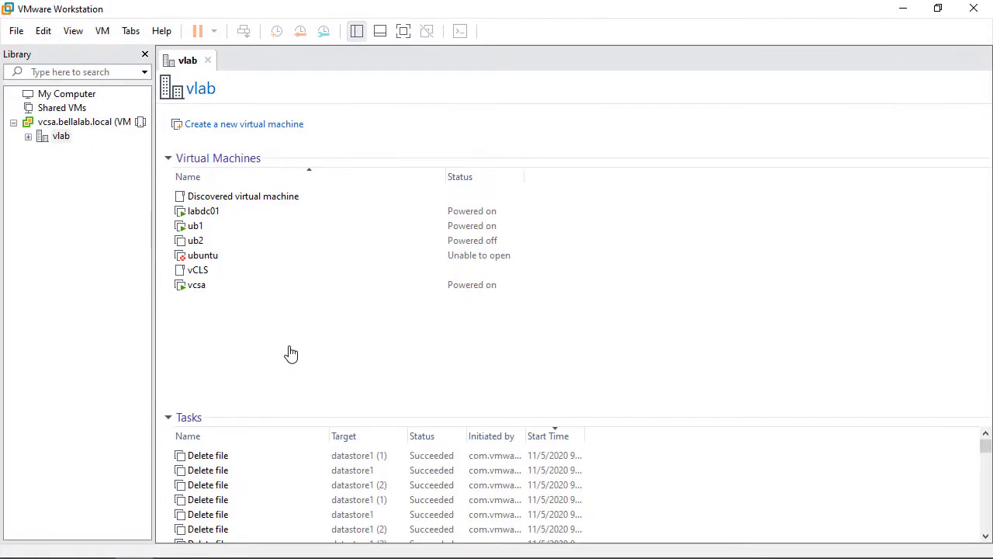
double_click(196, 239)
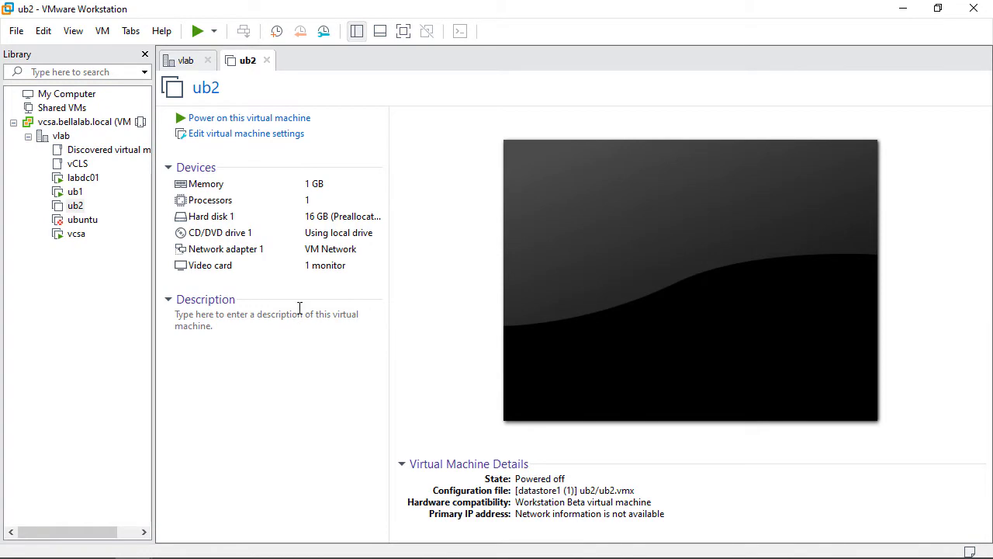
mouse_move(248, 134)
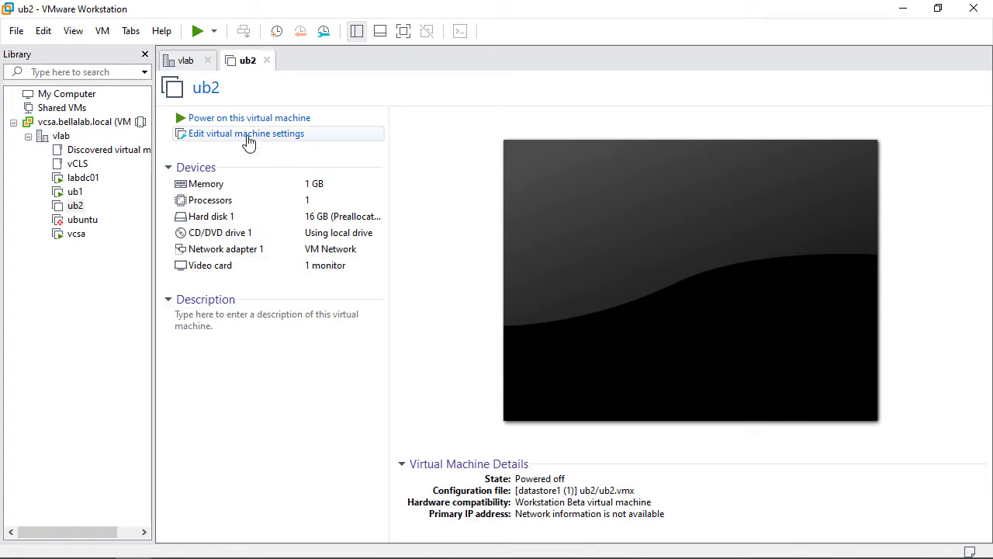
click(245, 134)
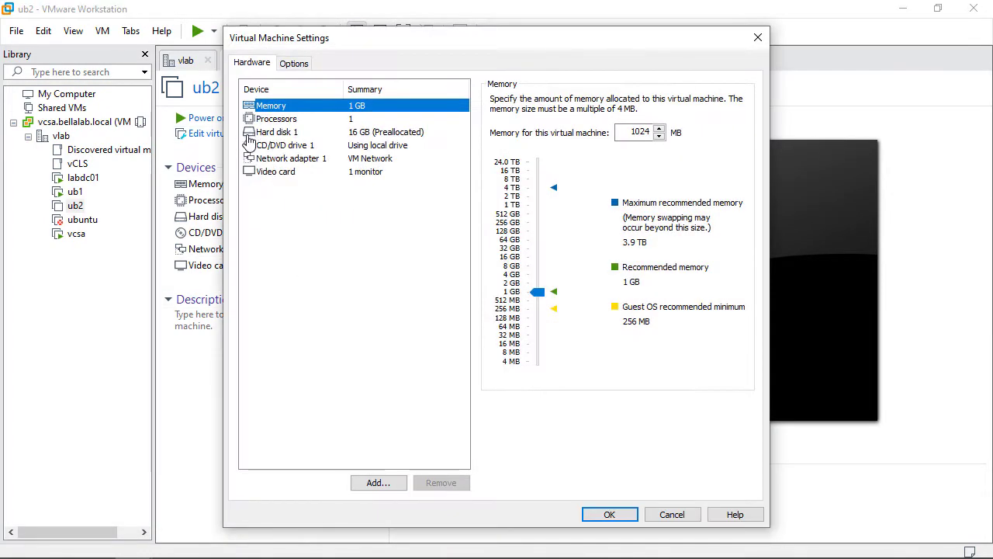
Point CD/DVD drive 1 at the Ubuntu ISO from Downloads and connect it at power on
click(286, 146)
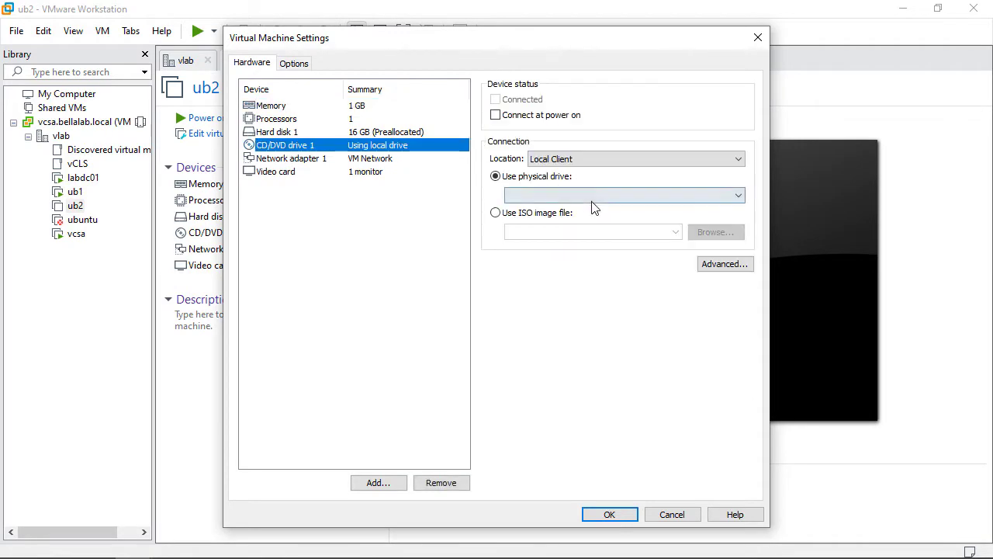
click(714, 233)
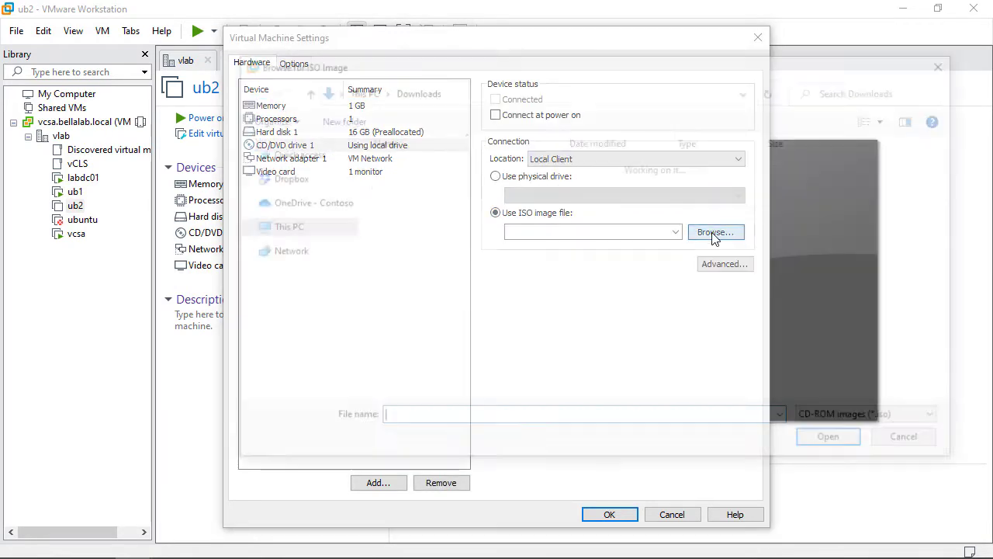
click(828, 436)
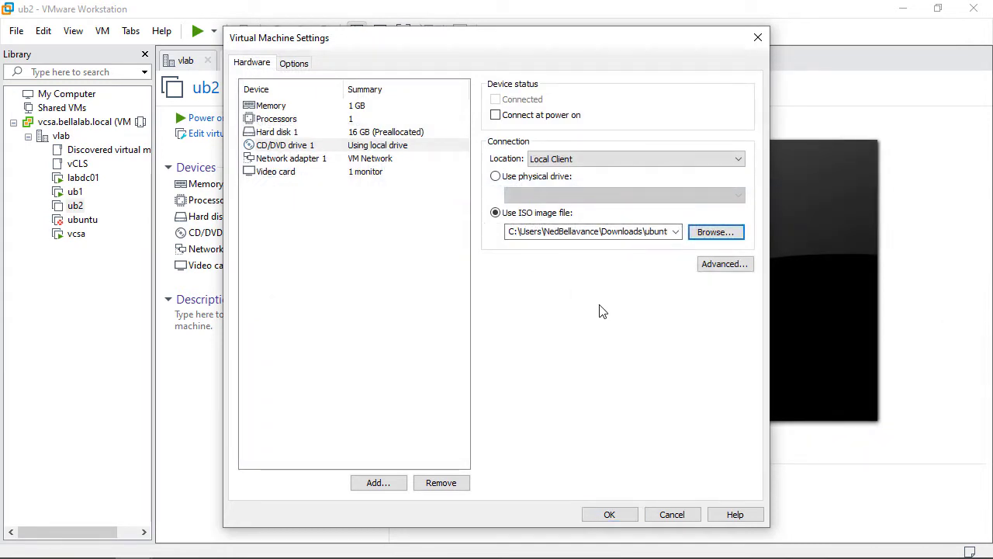
click(495, 115)
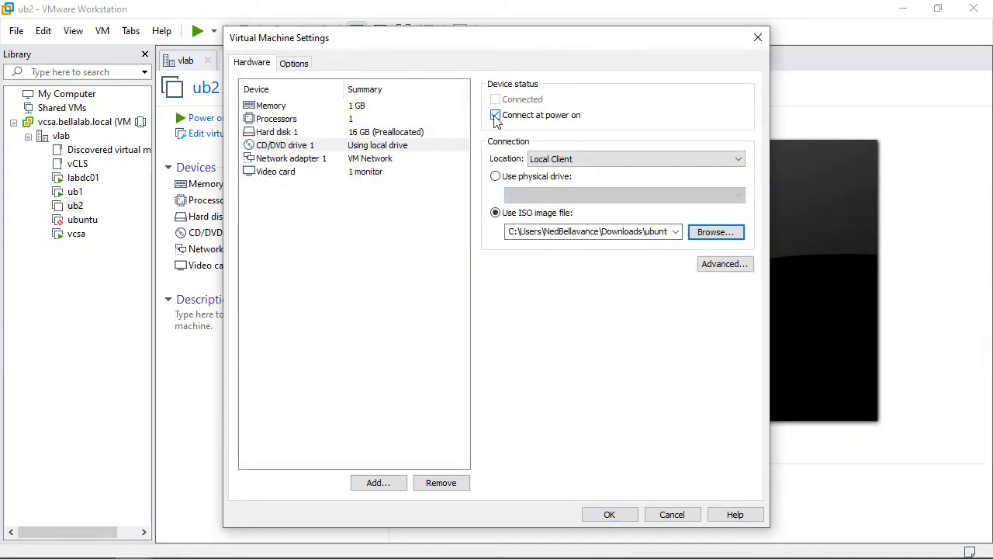
click(495, 115)
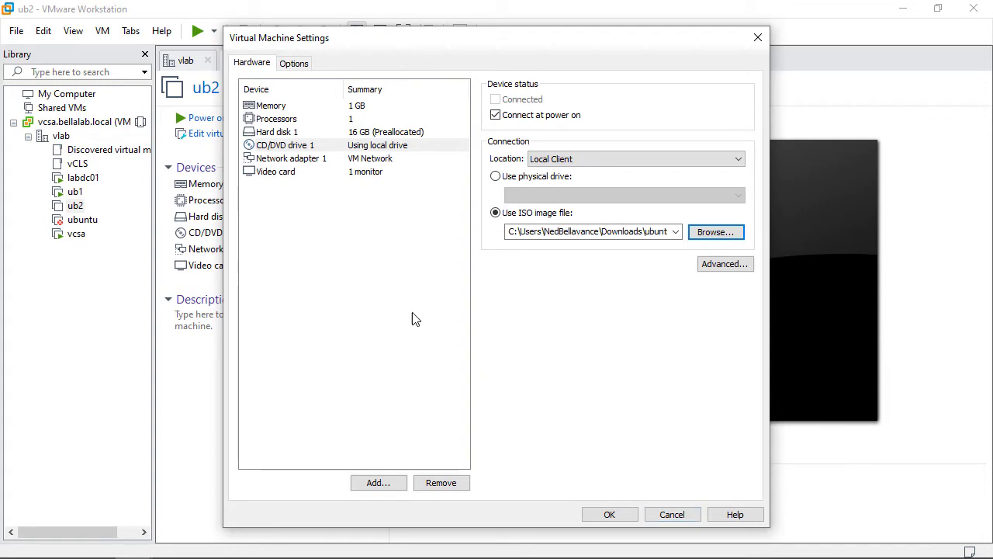
mouse_move(360, 195)
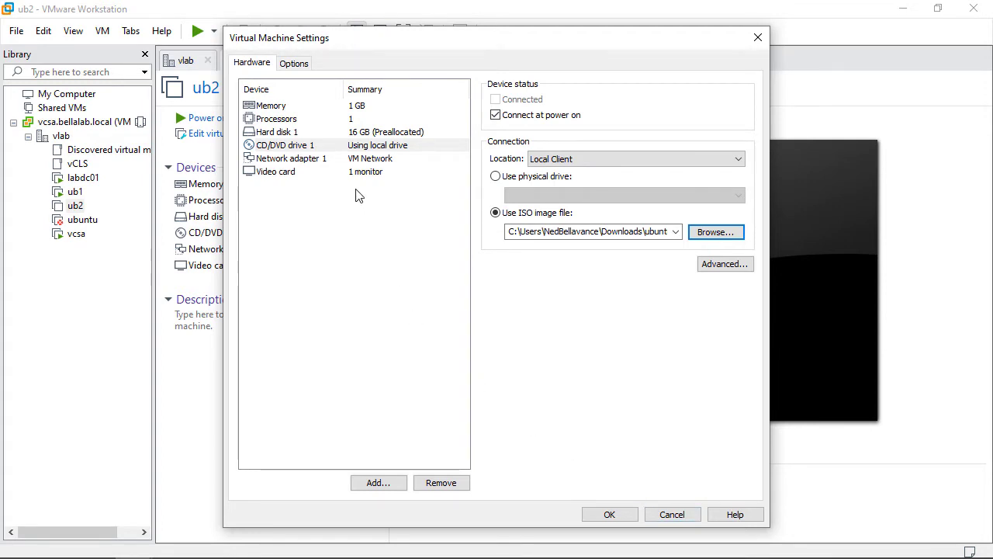
mouse_move(286, 95)
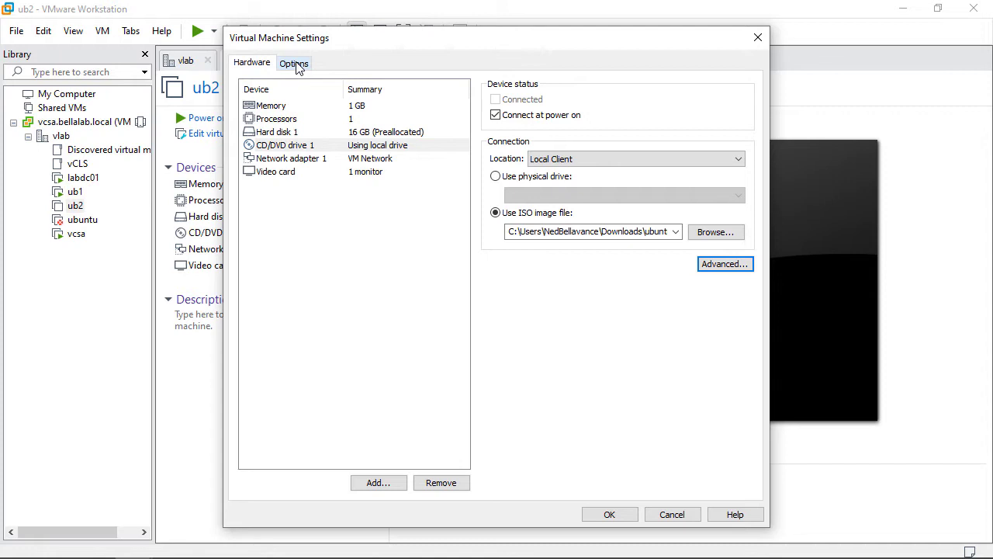
Switch ub2's firmware type to BIOS under Advanced options, save, and power on the VM
click(295, 62)
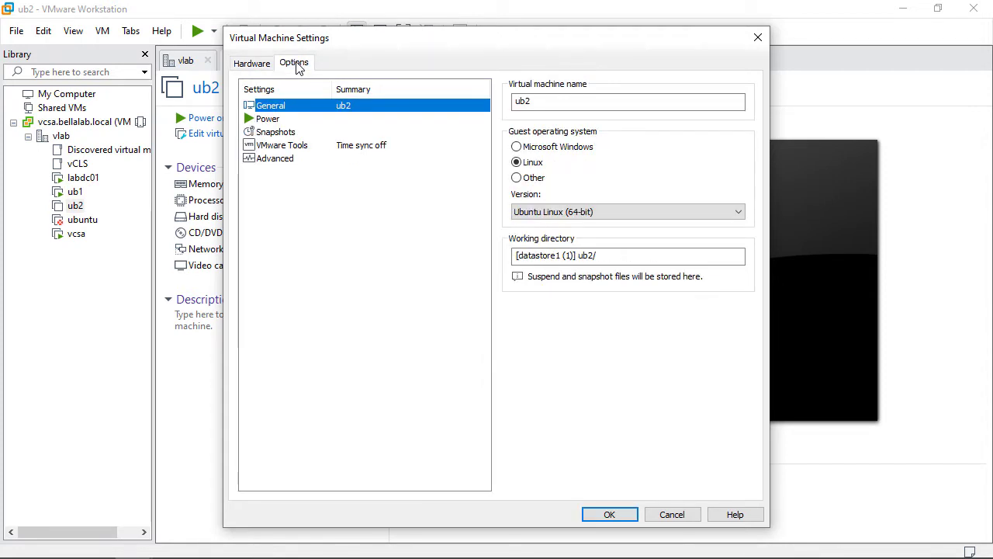
mouse_move(279, 128)
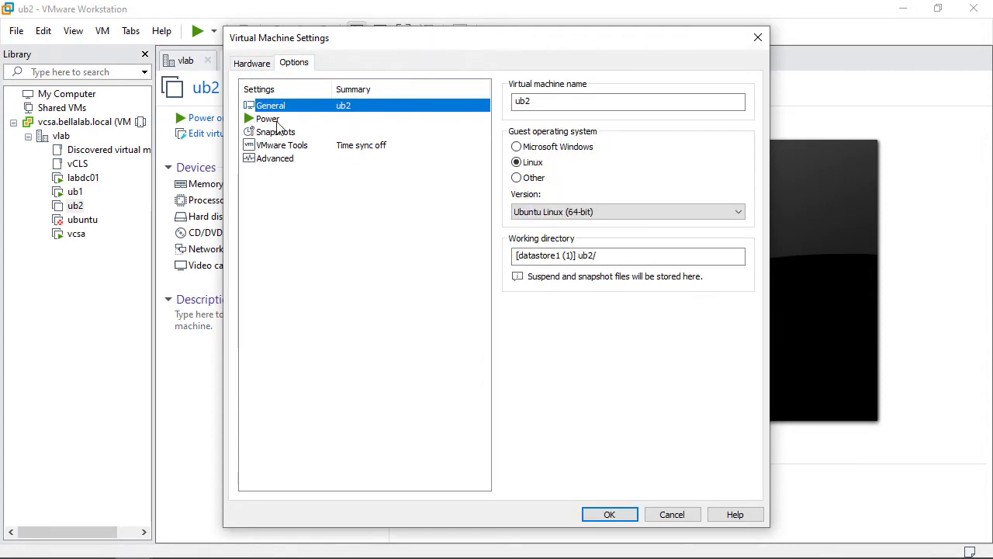
click(276, 130)
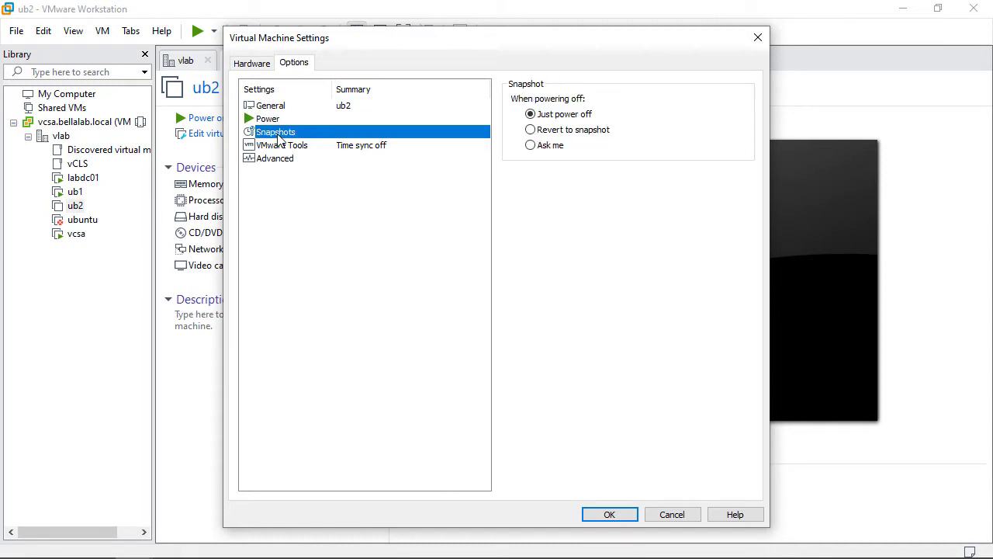
click(276, 159)
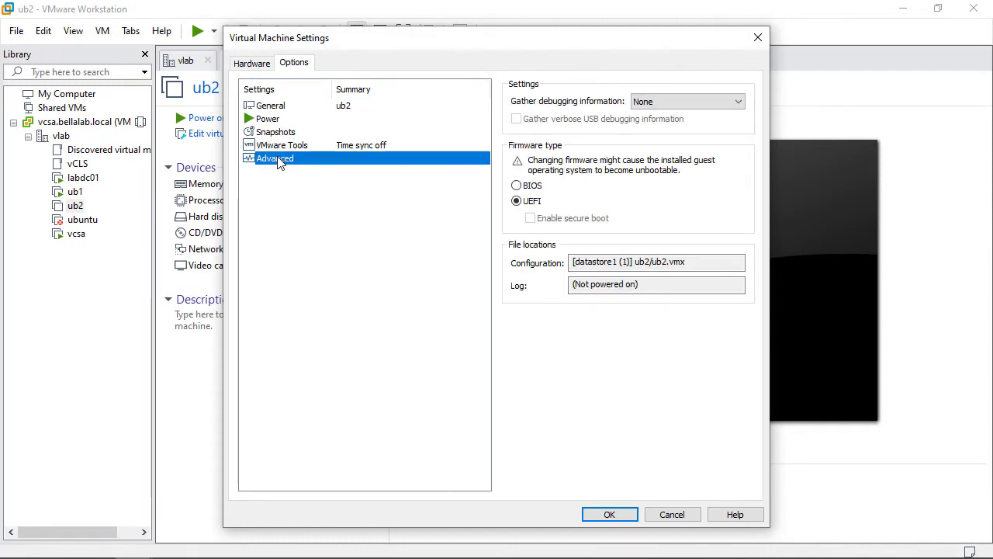
mouse_move(304, 126)
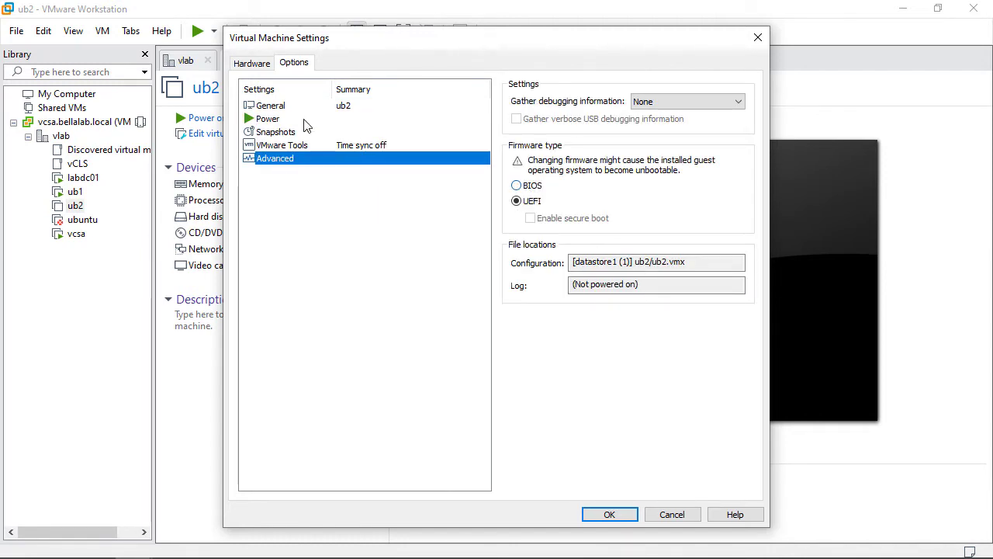
click(270, 106)
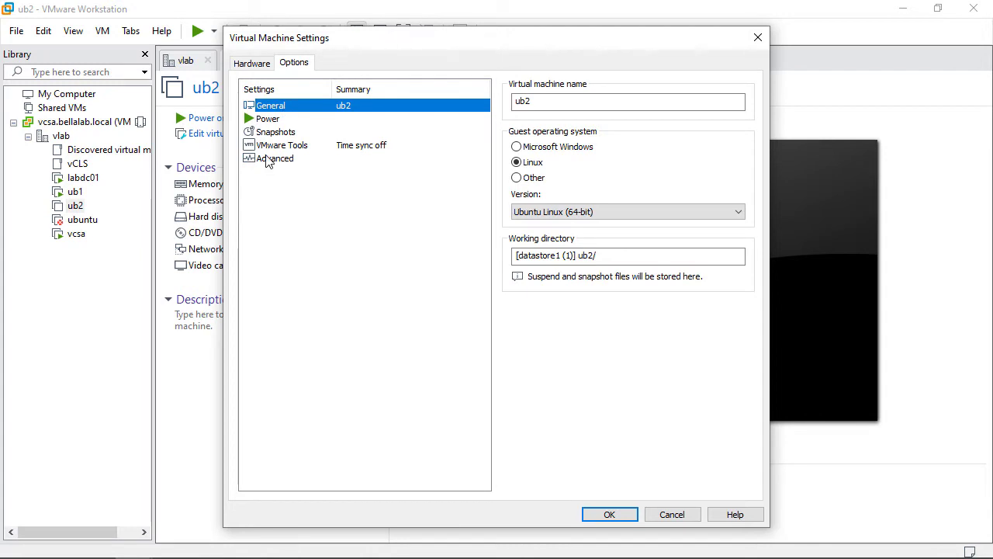
click(276, 158)
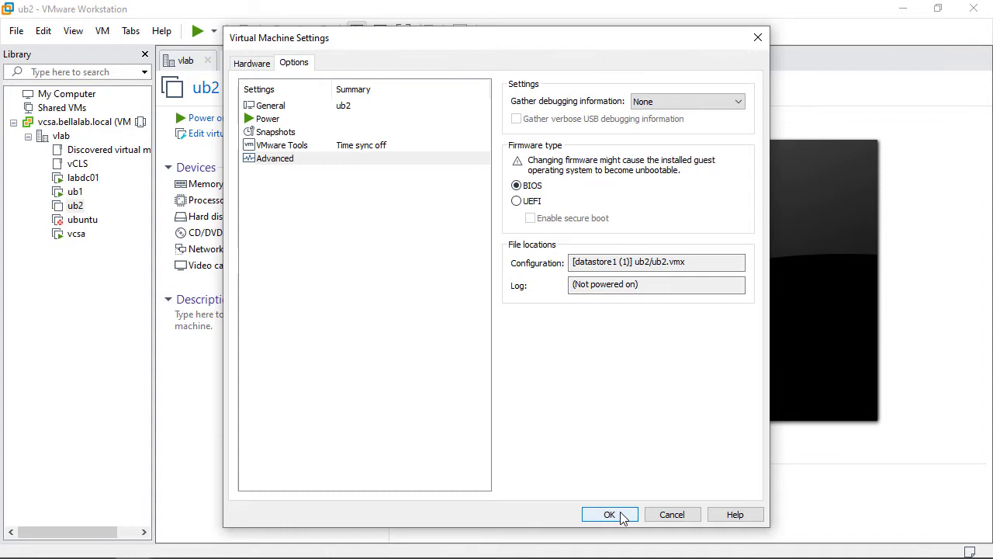
click(609, 516)
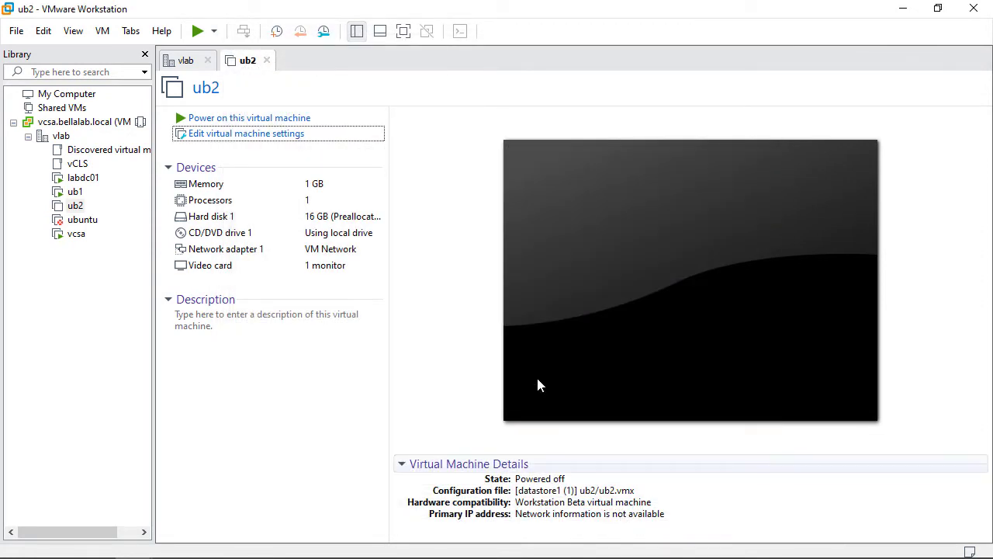
click(248, 118)
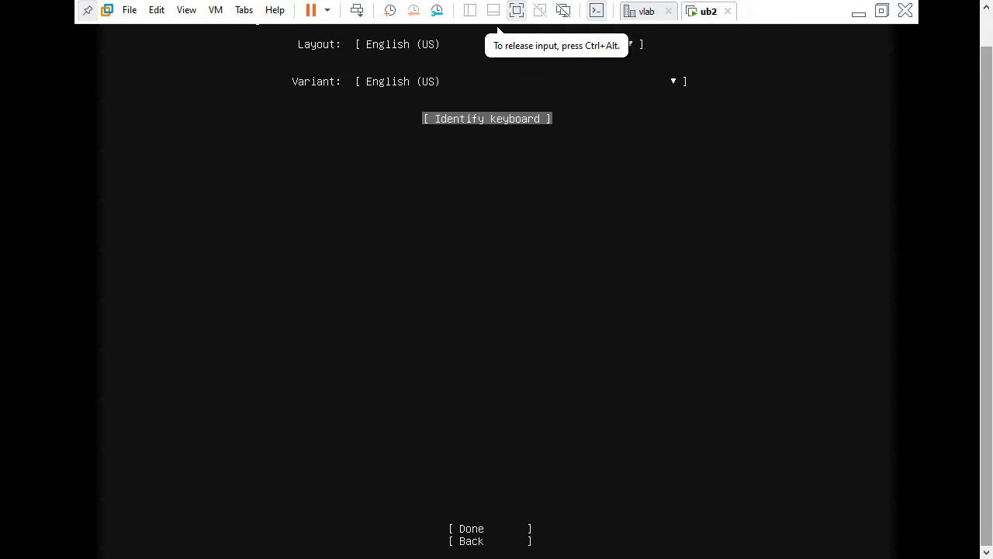
Accept English (US) keyboard, DHCP network, no proxy and entire-disk LVM, confirming the format
click(466, 528)
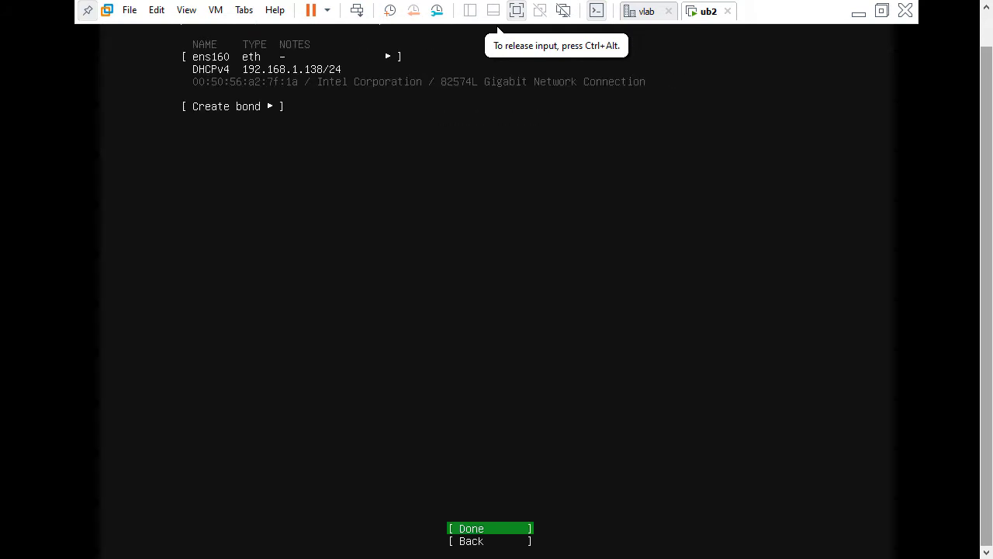
click(472, 528)
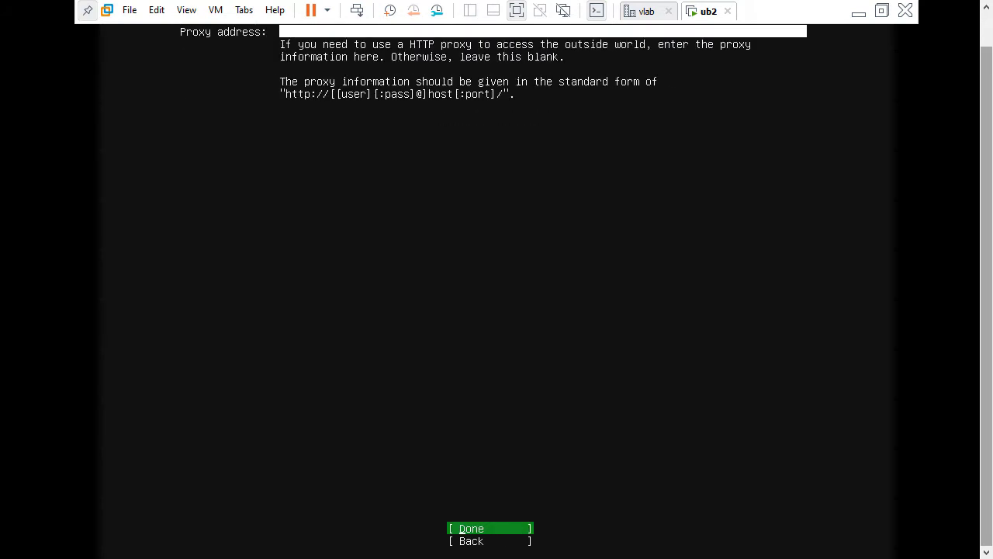
click(471, 528)
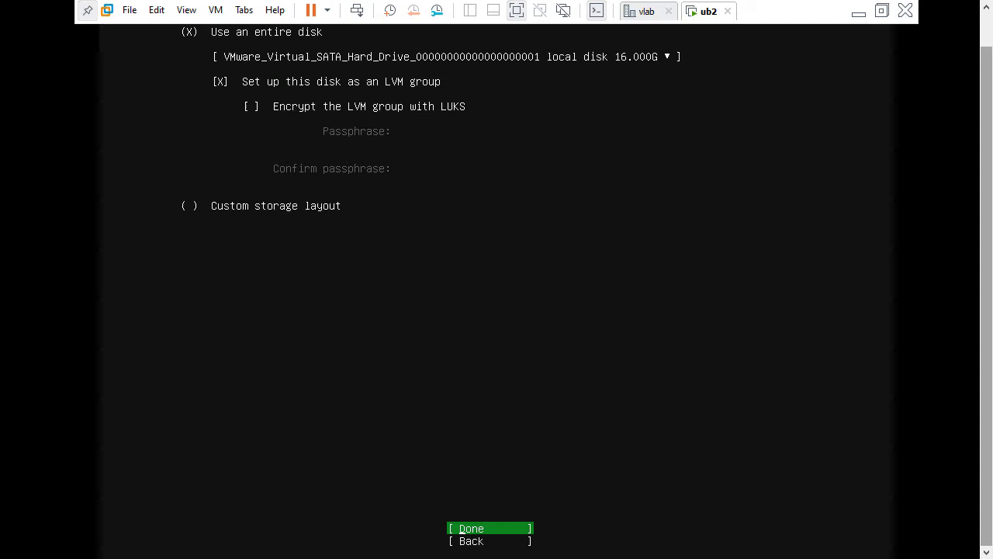
click(472, 528)
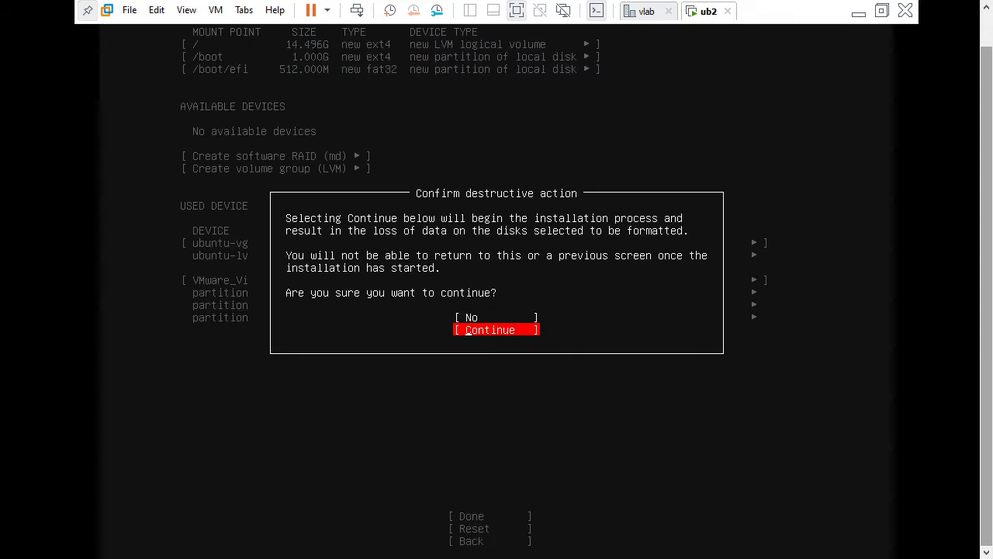
click(497, 329)
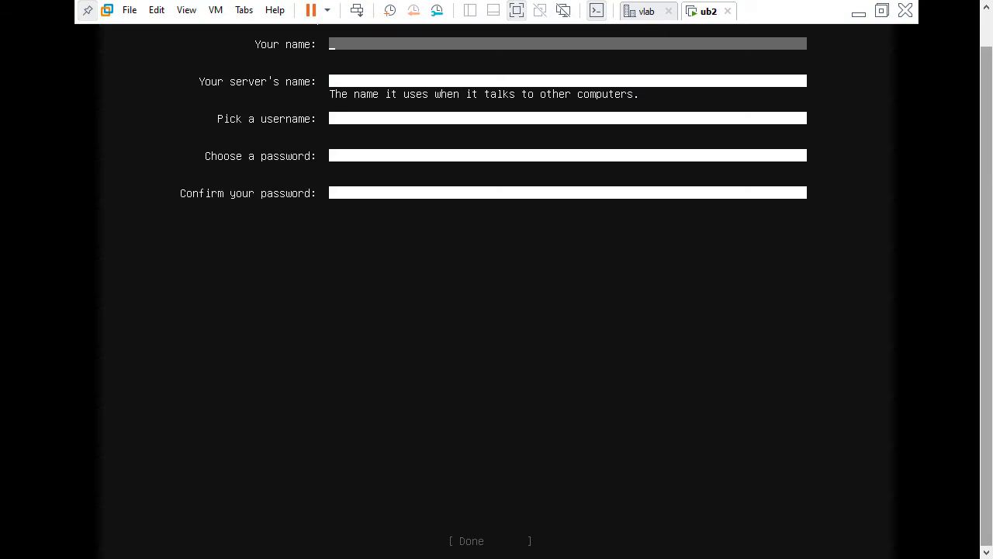
Fill the profile with name 'ned' and server name 'ub' details and submit it
text(ned)
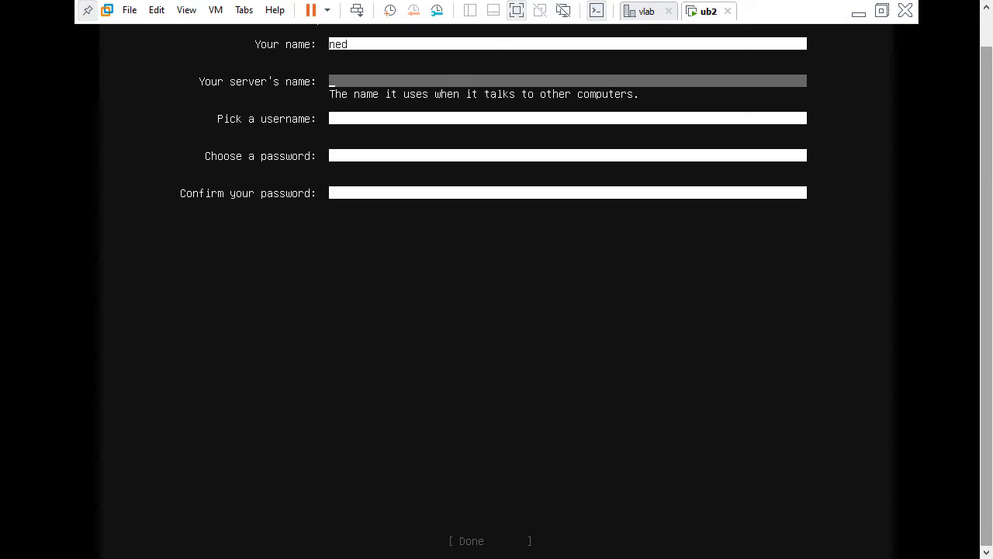
text(ub2)
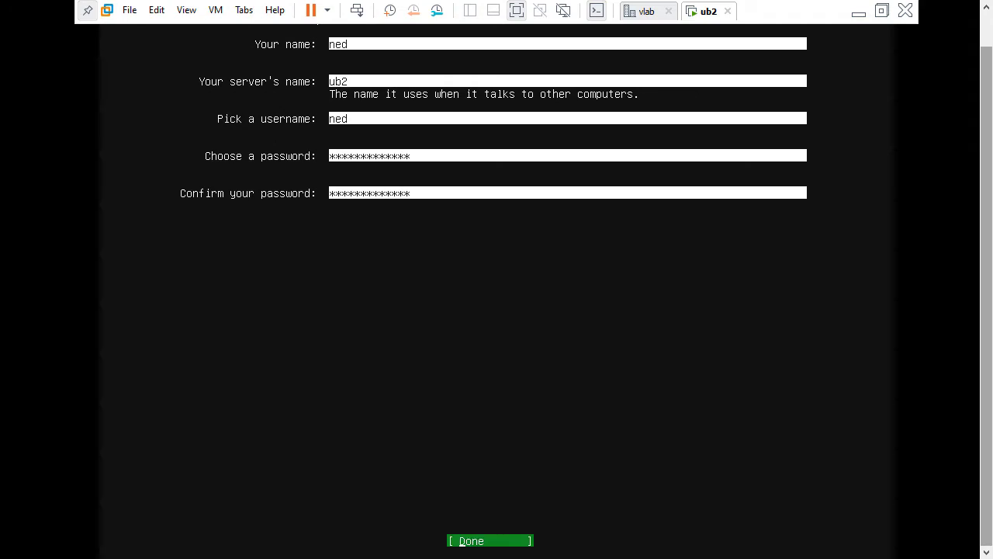
click(491, 540)
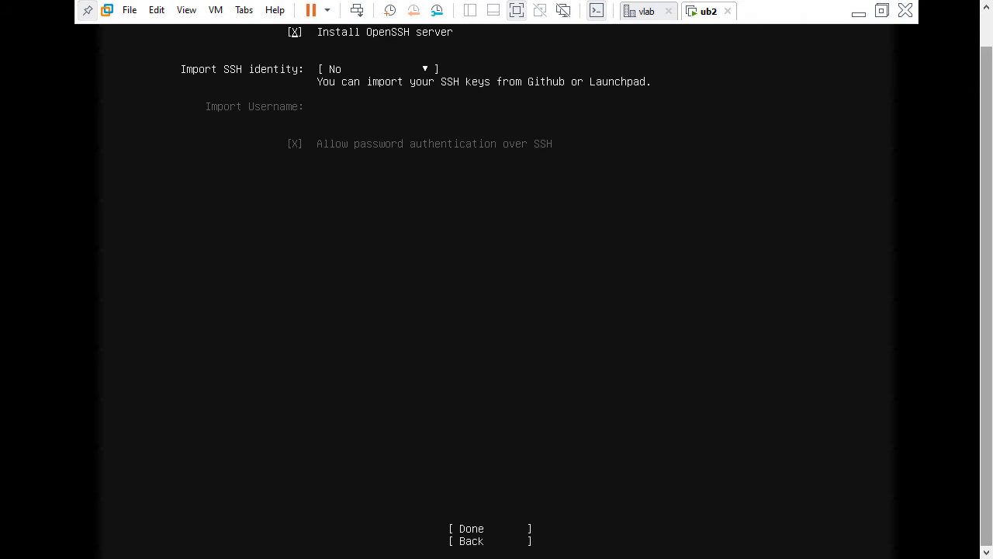
Accept the SSH setup and let the Ubuntu installation run to the remove-medium prompt
click(470, 528)
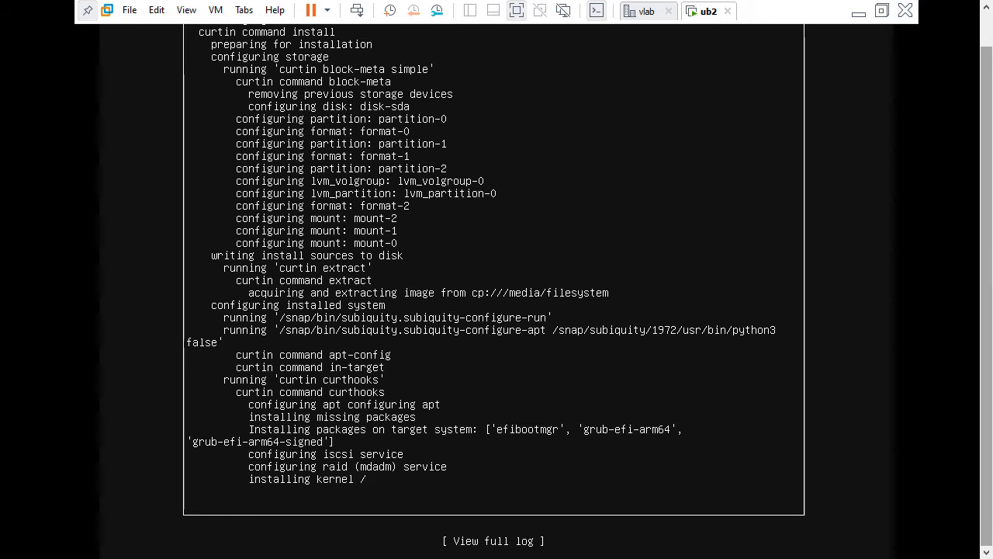
scroll(down, 3)
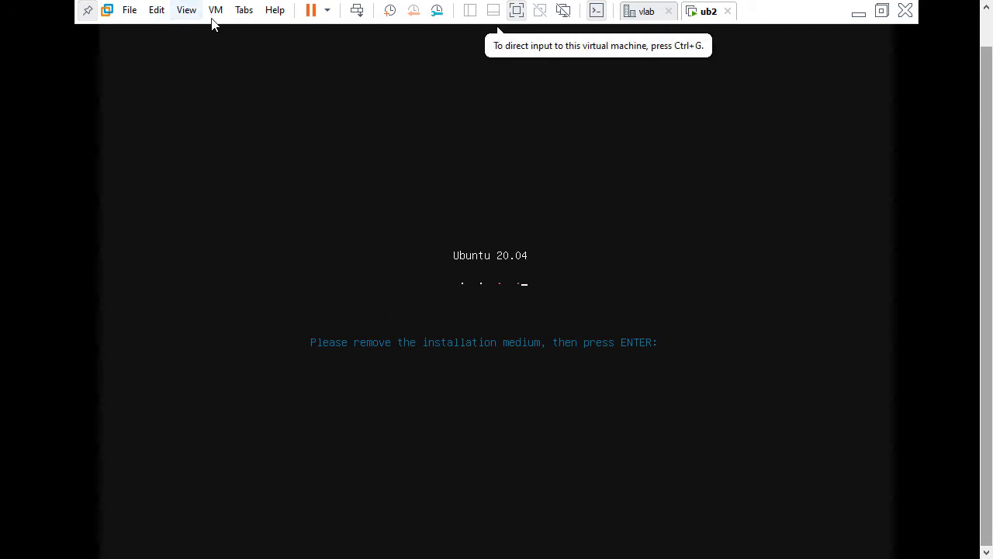
Disconnect CD/DVD drive 1 via Removable Devices and let ub2 boot to its login prompt
click(215, 9)
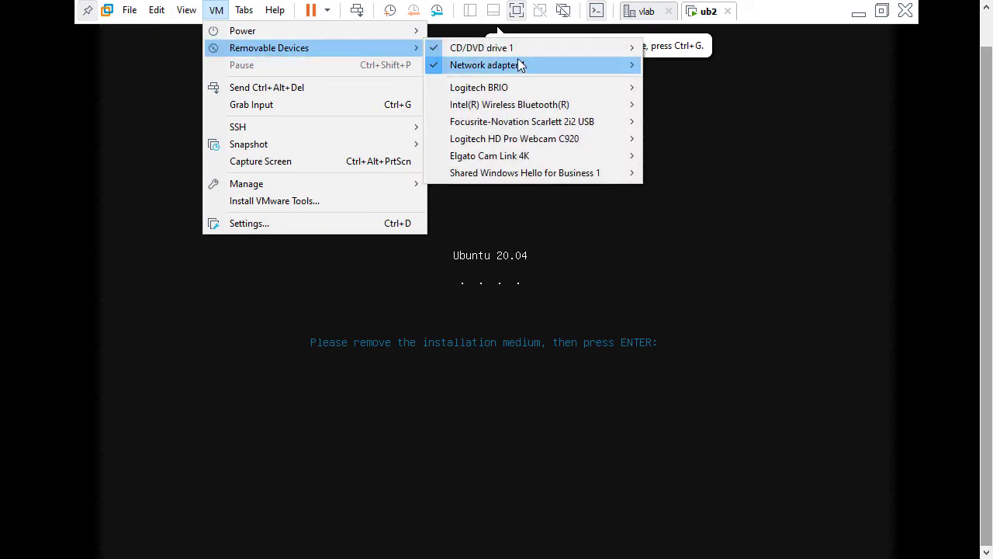
click(724, 189)
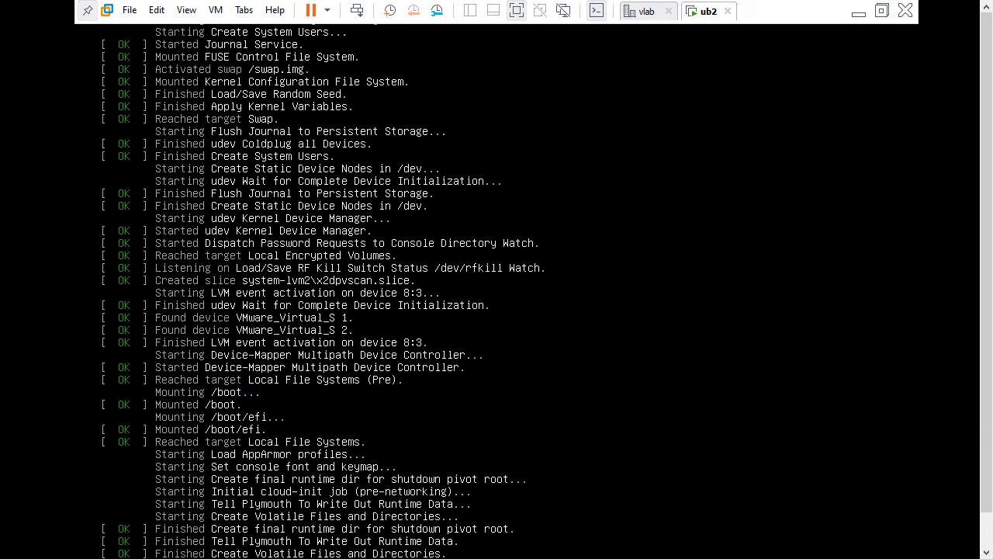
scroll(down, 3)
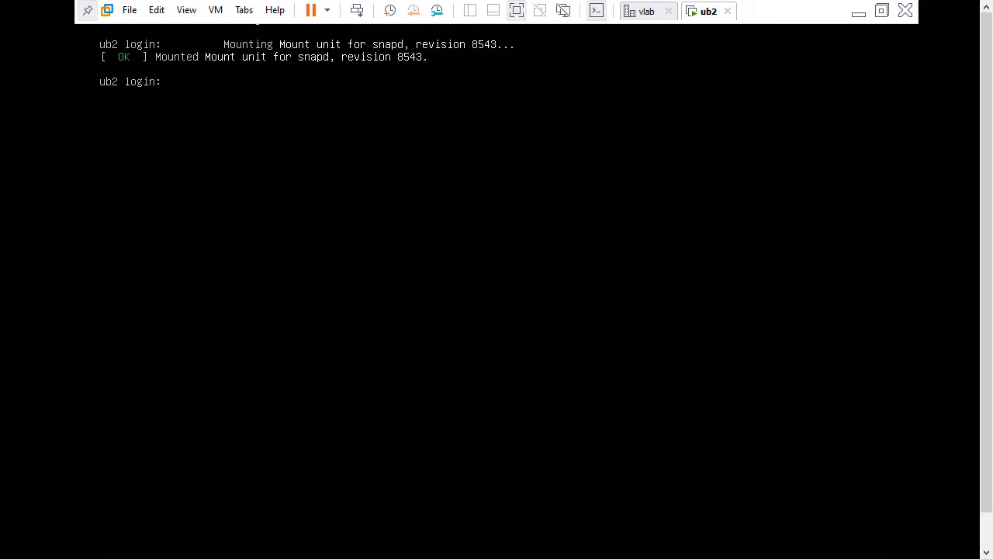
Log into ub2 as ned and run uname -a, confirming Linux 5.4.0-42 on aarch64
text(ned)
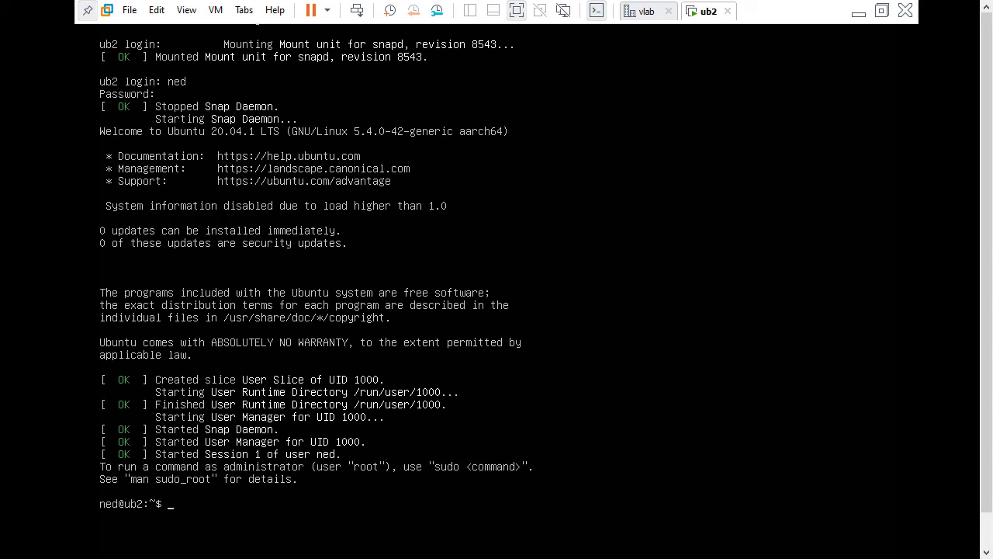
text(uname -a)
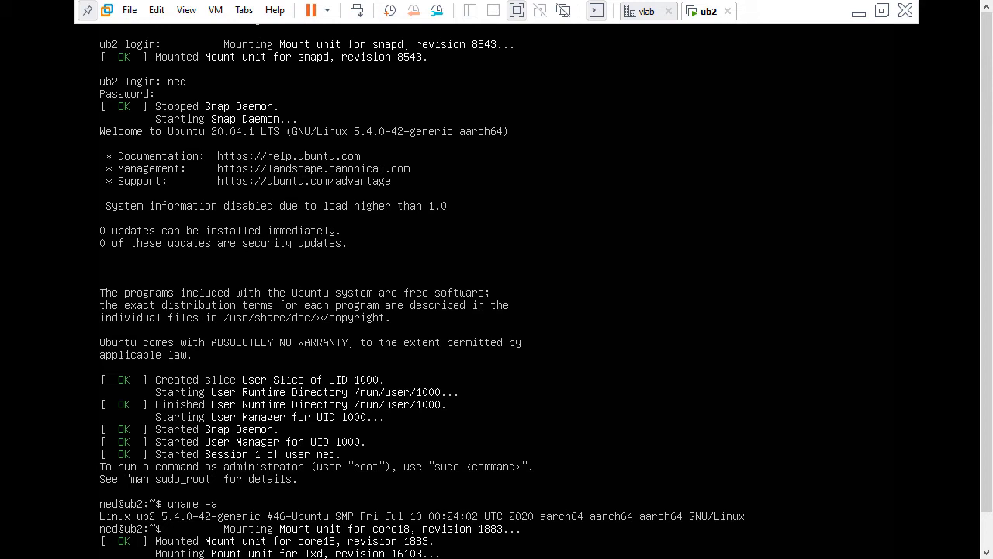
mouse_move(515, 10)
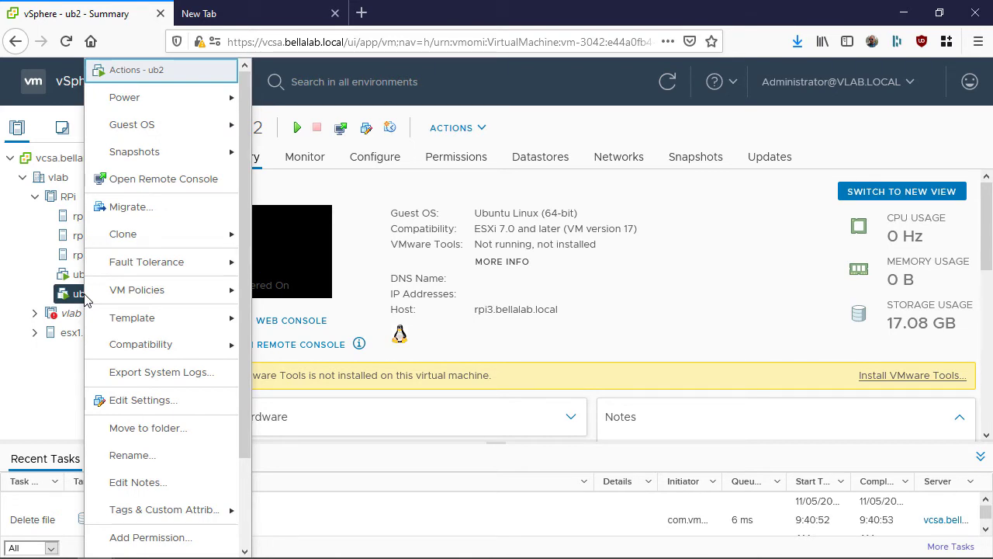
Begin migrating ub2 with both compute and storage changed, choosing host rpi1.bellalab.local
click(134, 207)
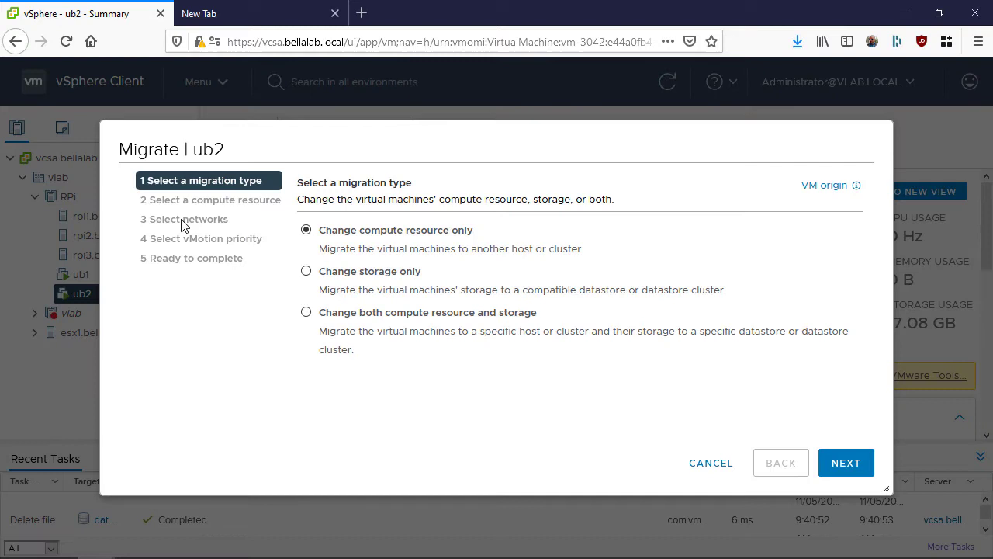
click(307, 312)
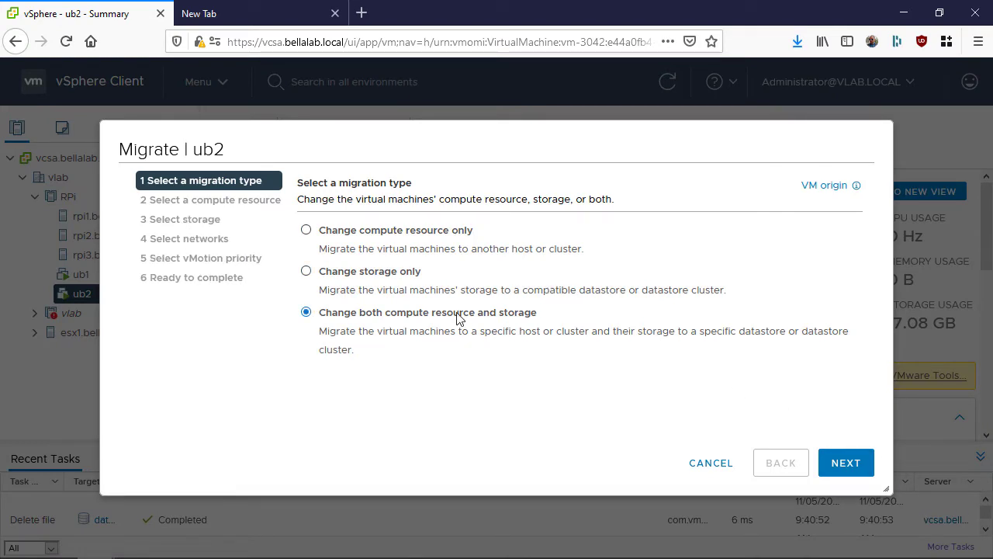
click(846, 462)
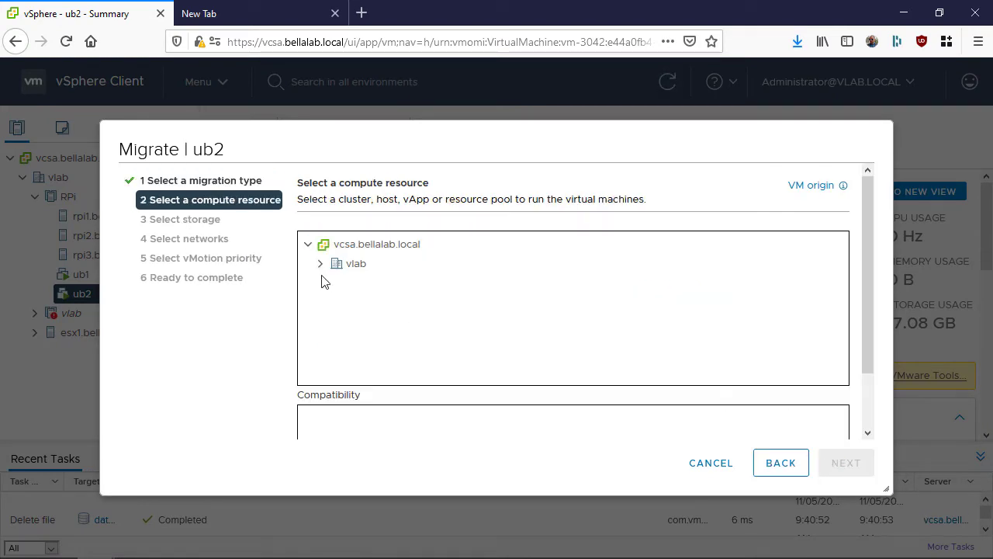
click(320, 264)
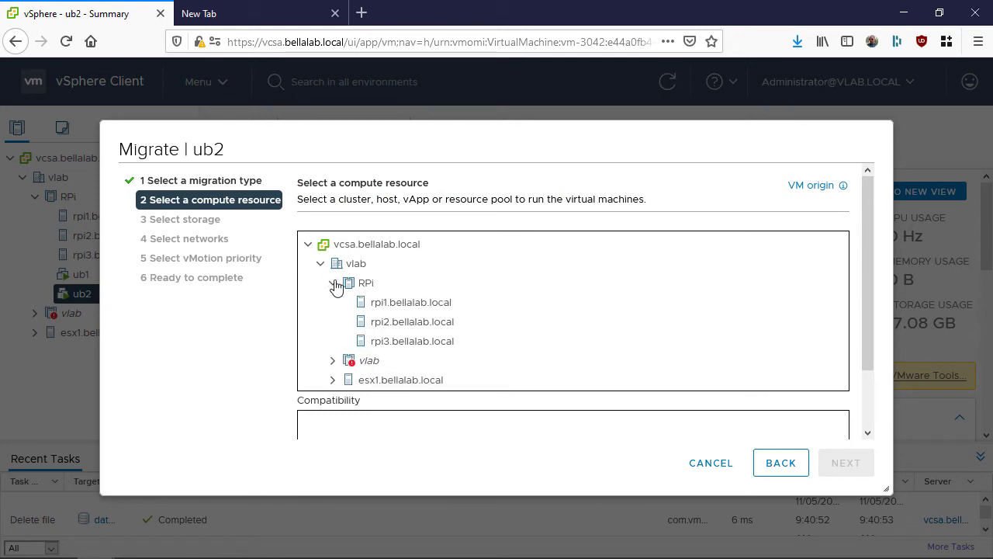
click(409, 301)
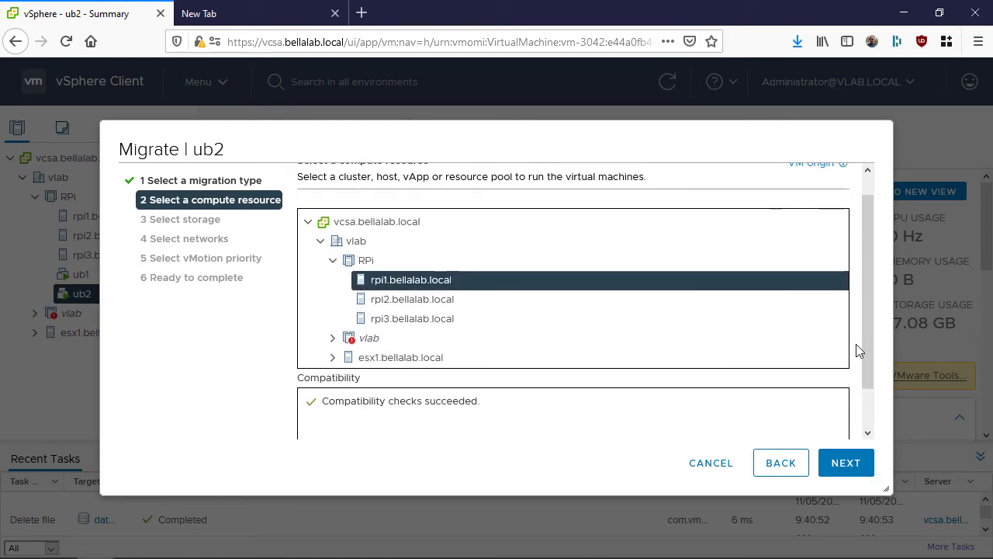
Keep datastore1, the existing network and default vMotion priority, and finish to start the relocation
click(846, 463)
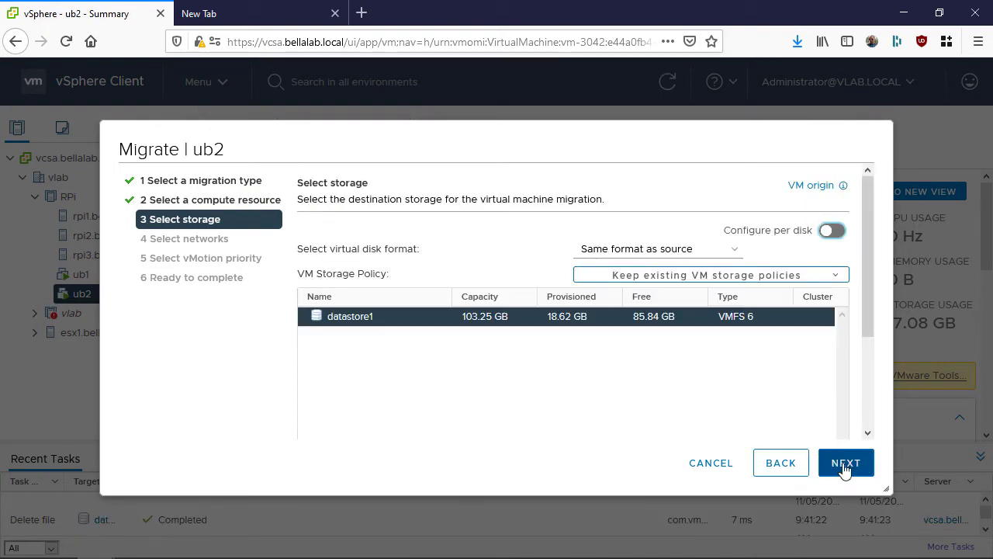
click(844, 463)
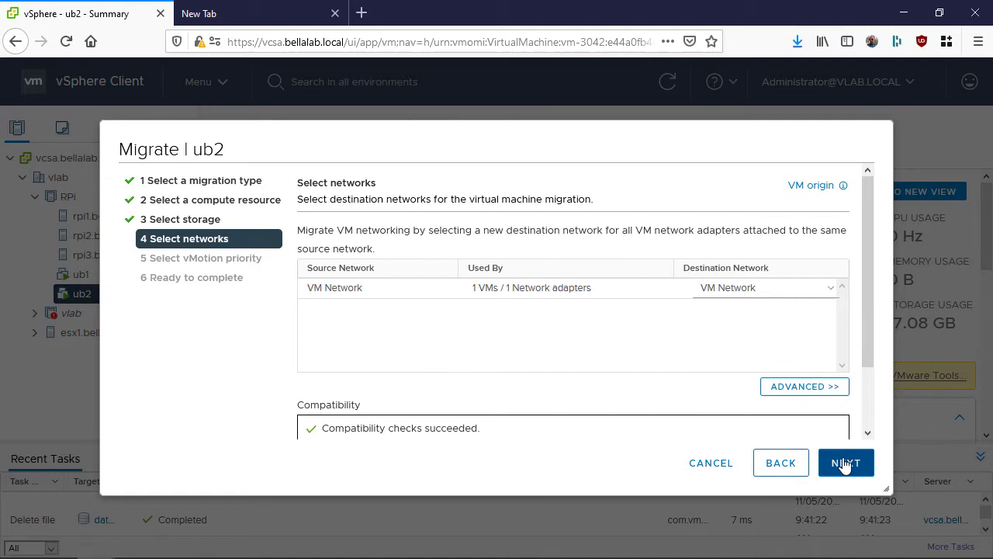
click(846, 463)
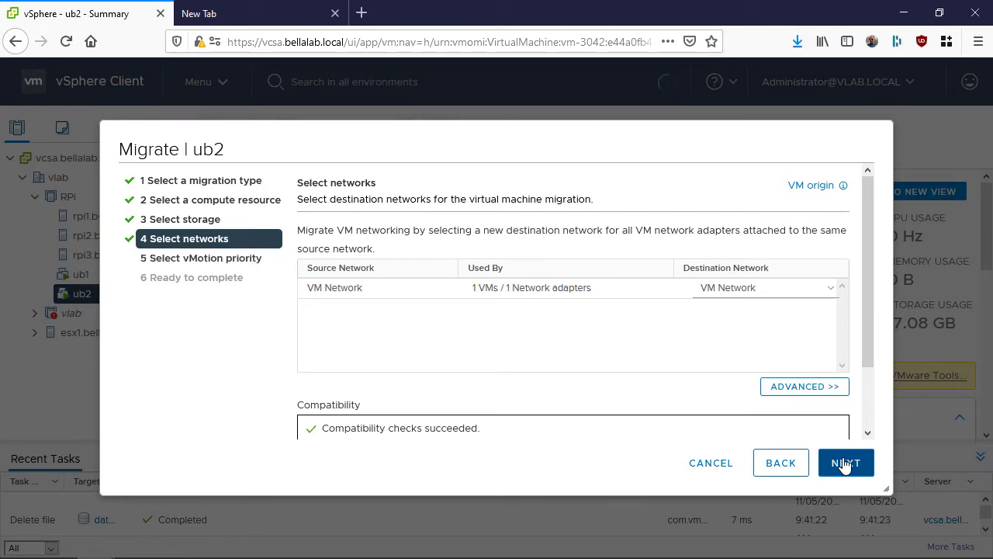
click(844, 462)
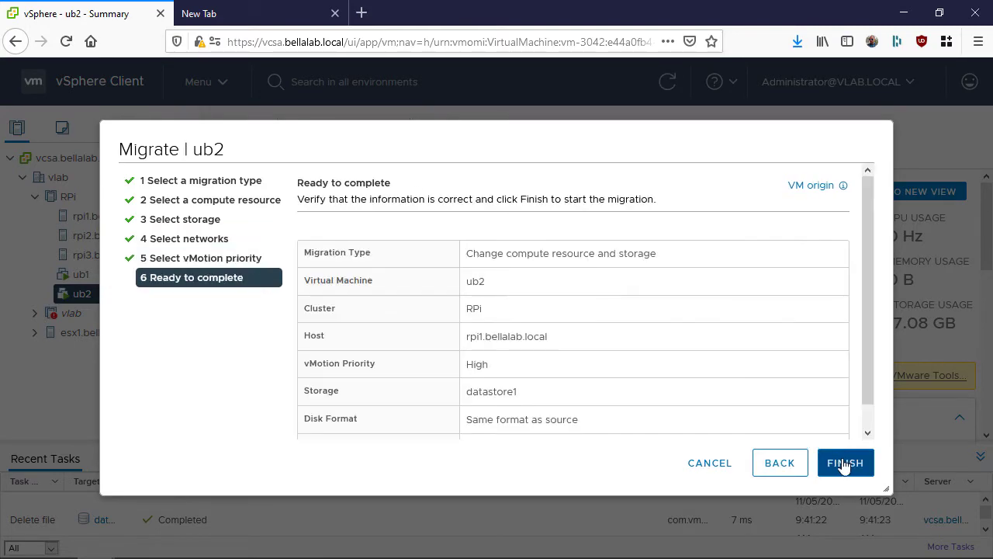
click(844, 463)
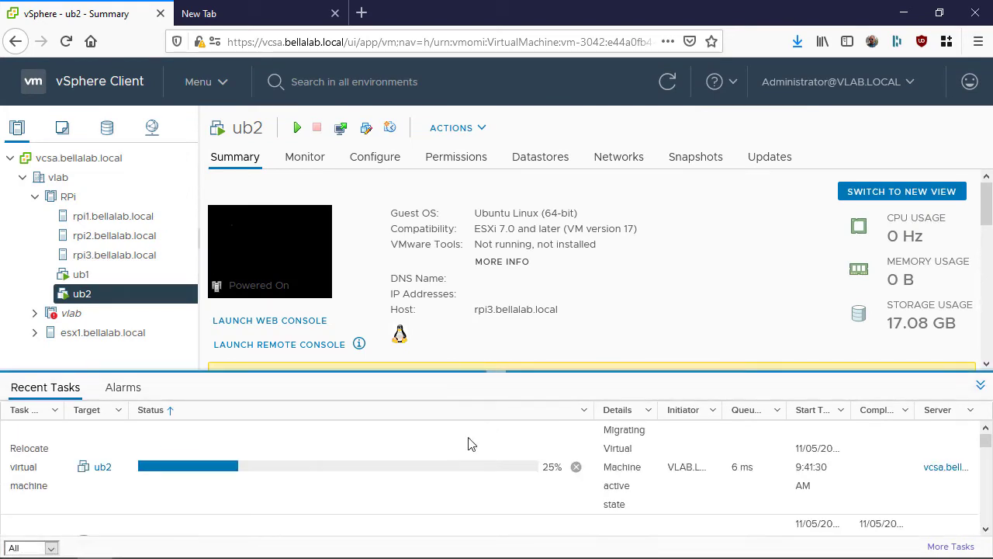
mouse_move(571, 311)
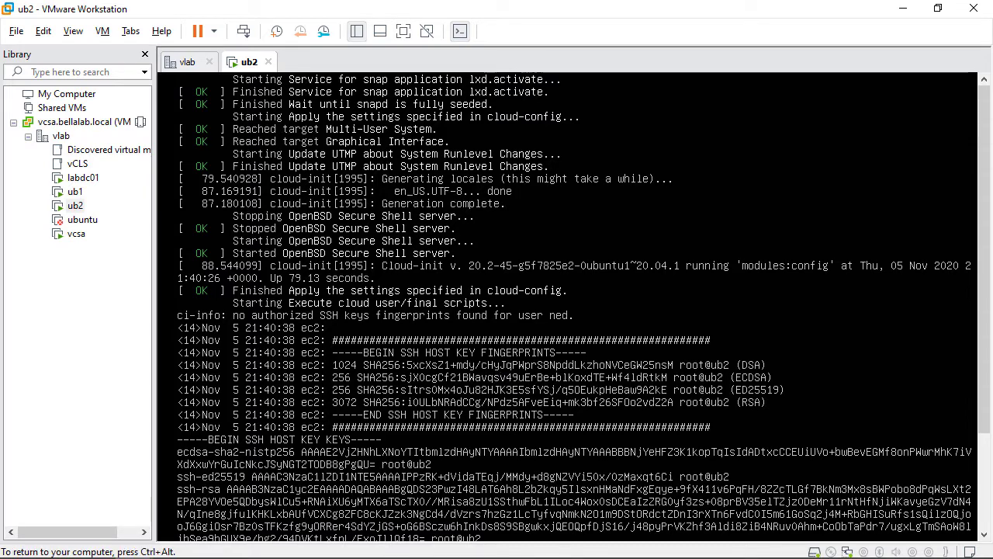
Scroll through ub2's boot output in its console
scroll(down, 3)
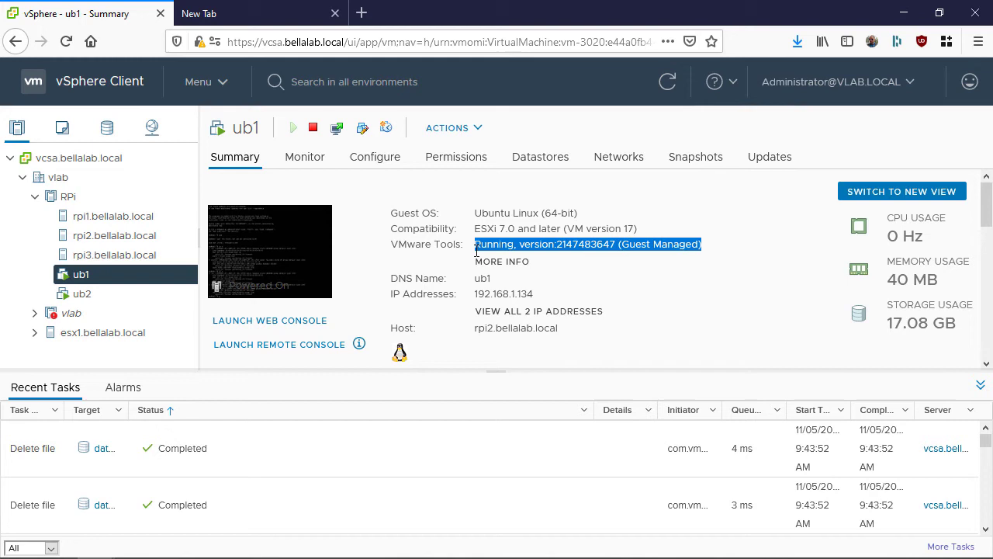
Switch to the VMs and Templates inventory and bring up the ubuntu template's actions
click(503, 260)
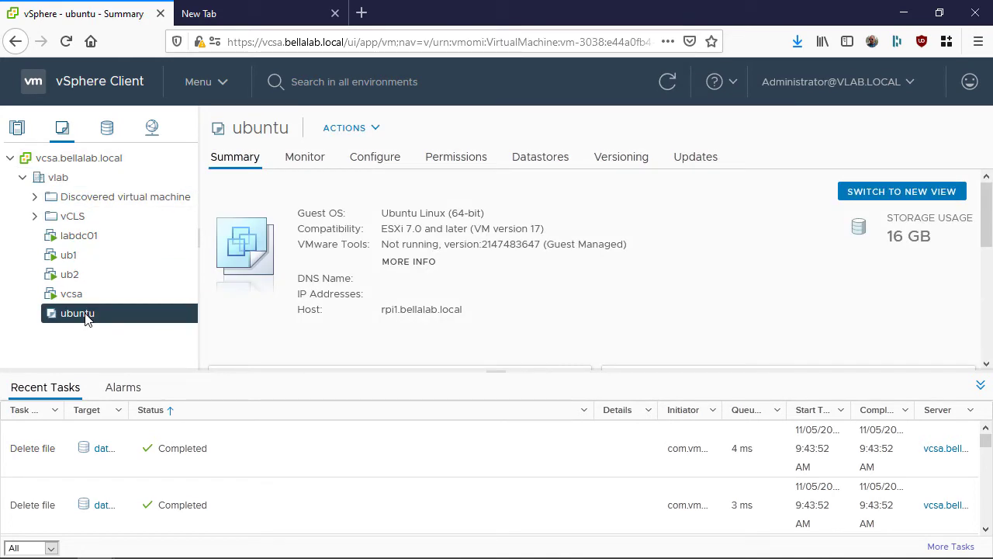
right_click(78, 314)
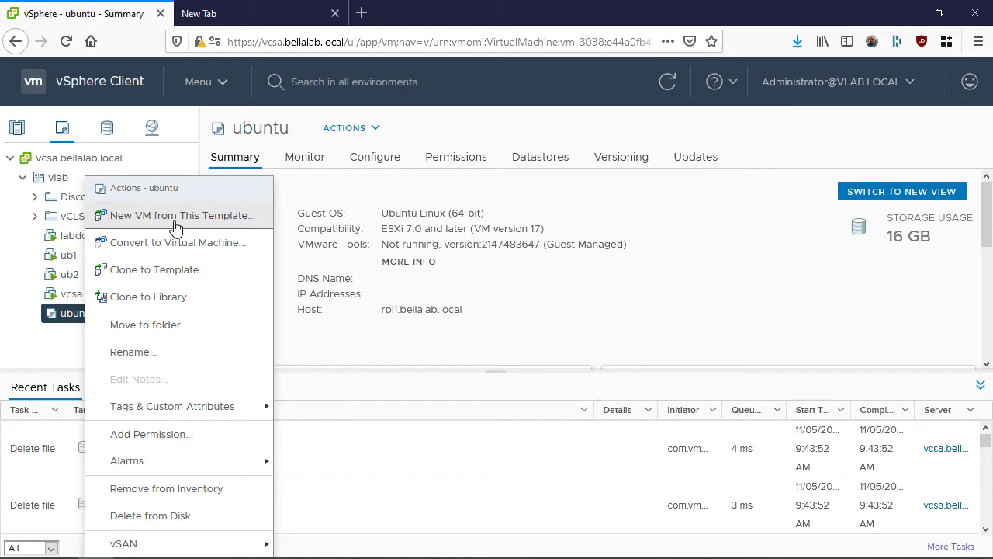
Deploy a new VM named ub3 from the template onto host rpi3.bellalab.local with datastore1 (1)
click(180, 214)
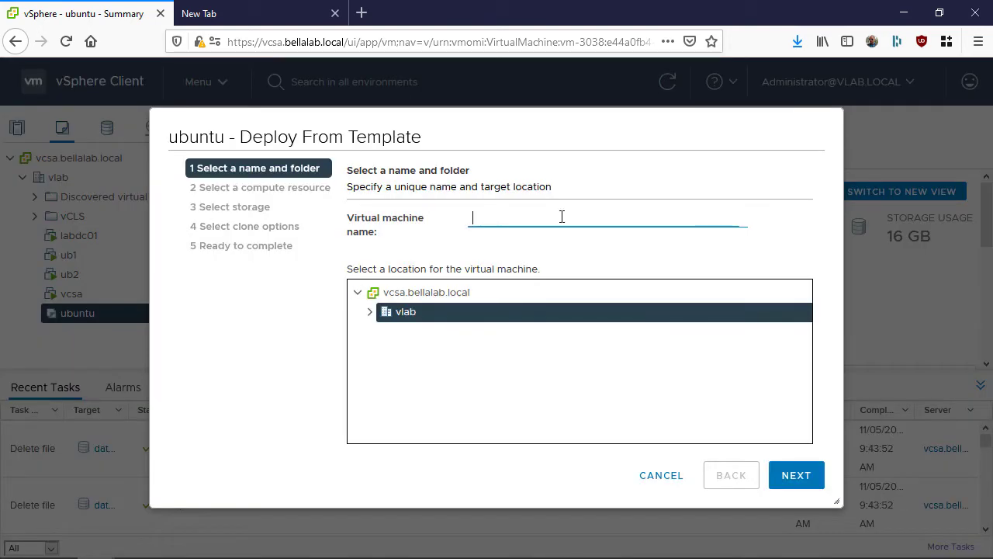
text(ub3)
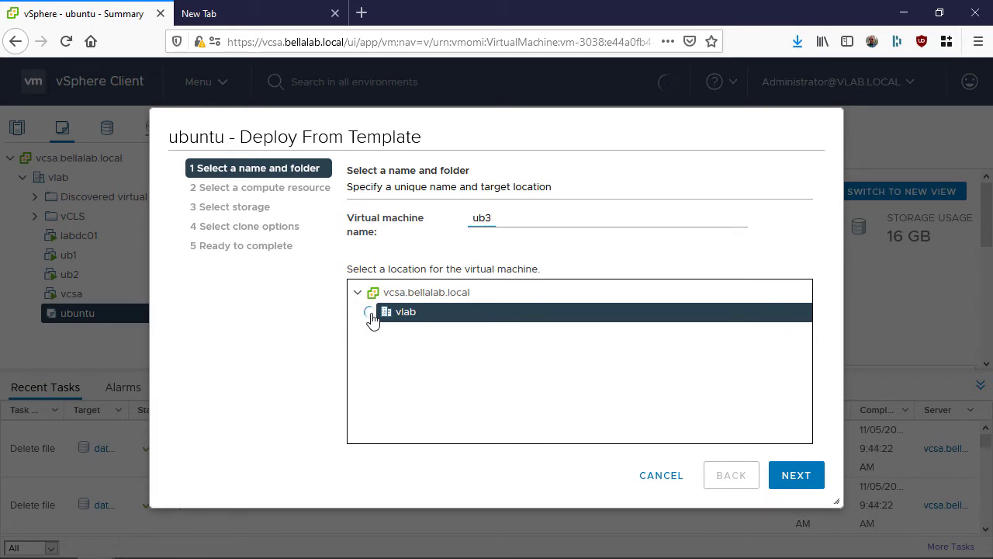
click(795, 475)
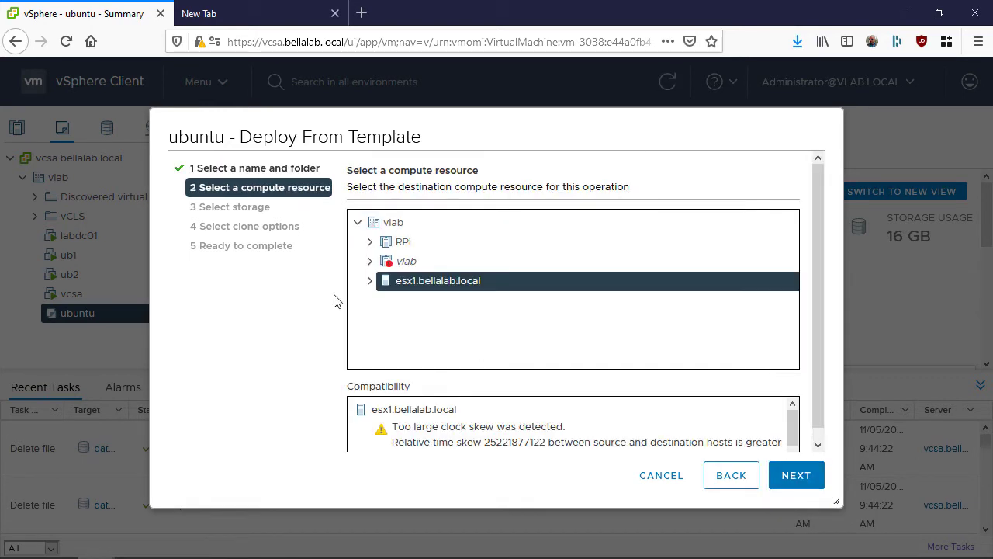
click(369, 242)
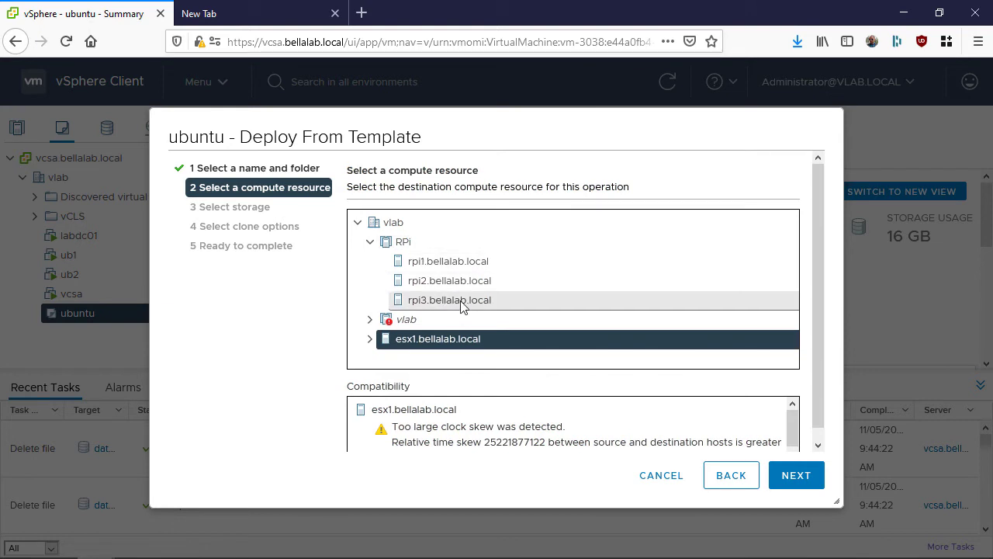
click(795, 475)
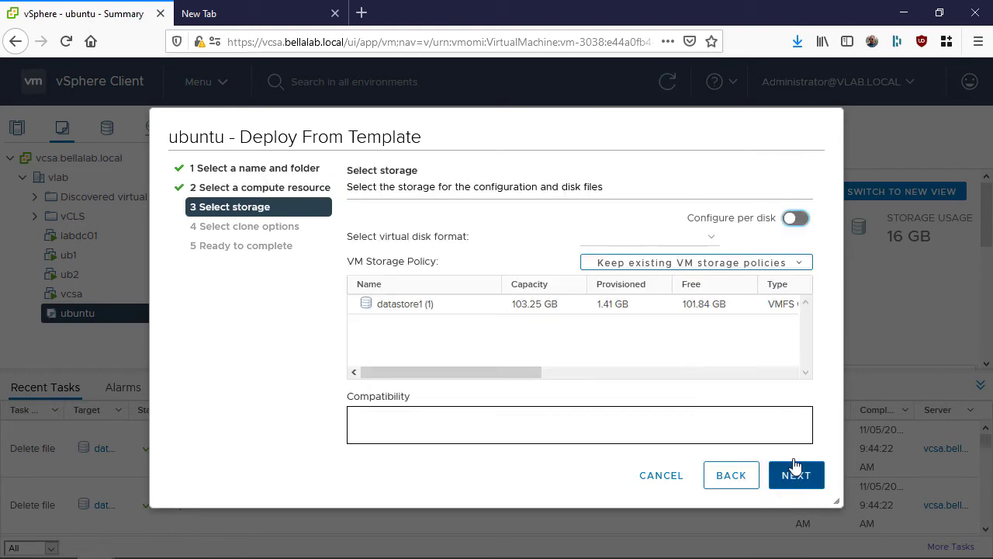
click(405, 303)
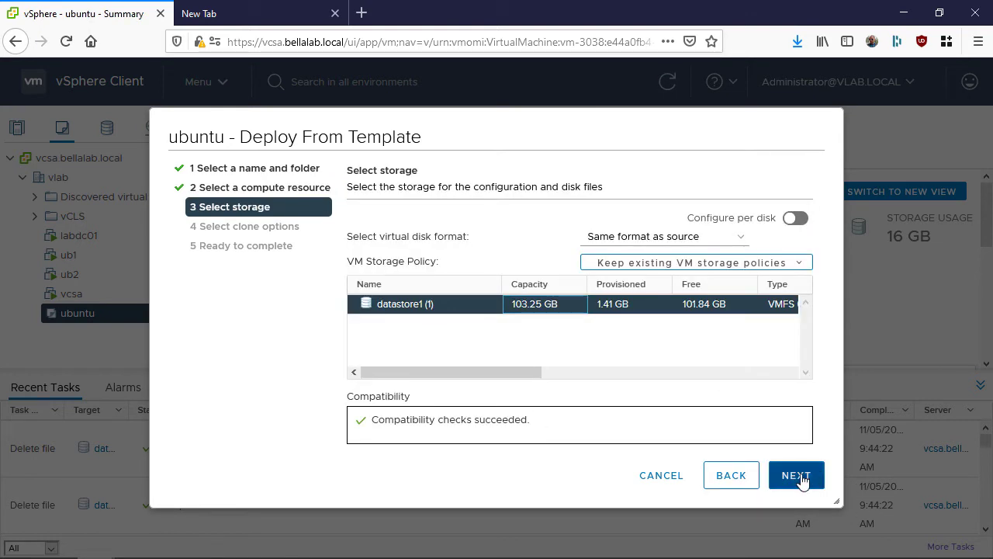
click(795, 475)
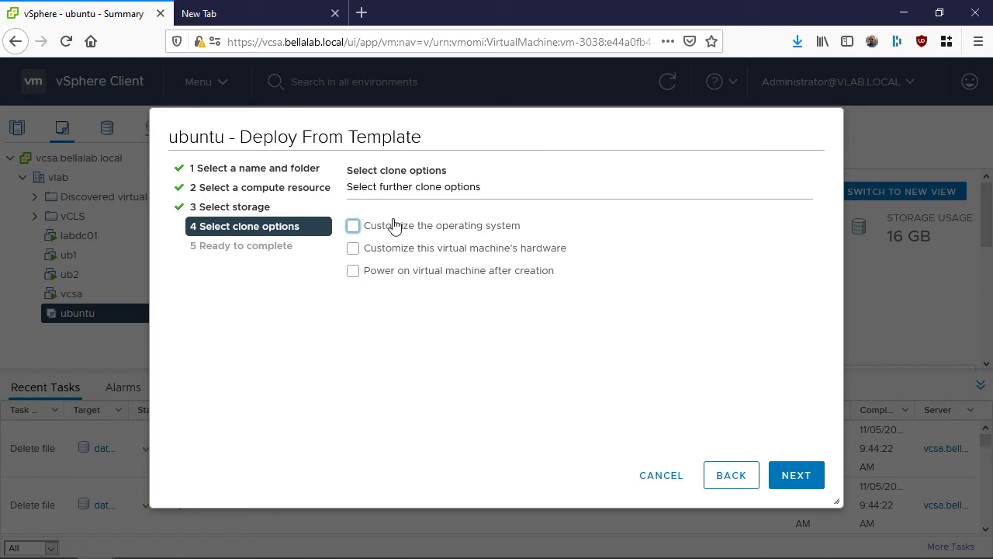
Customize the guest OS with Ubuntu_ARM64, computer name ub3, and finish to start cloning
click(354, 226)
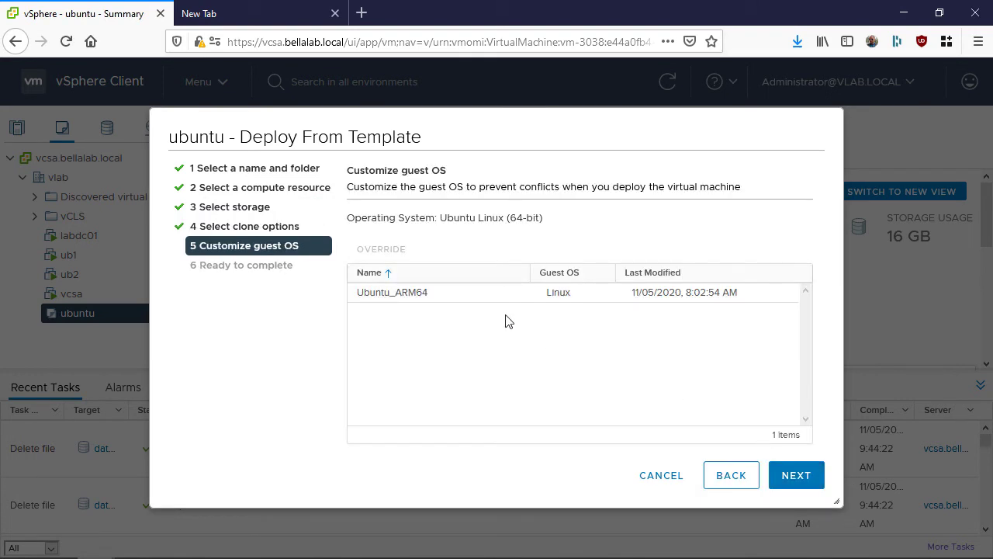
click(796, 475)
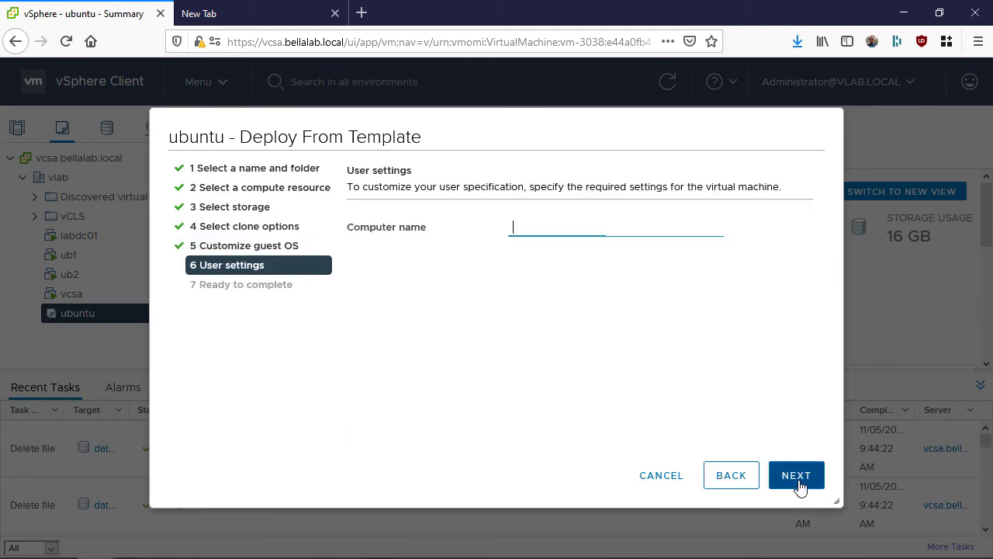
text(ub3)
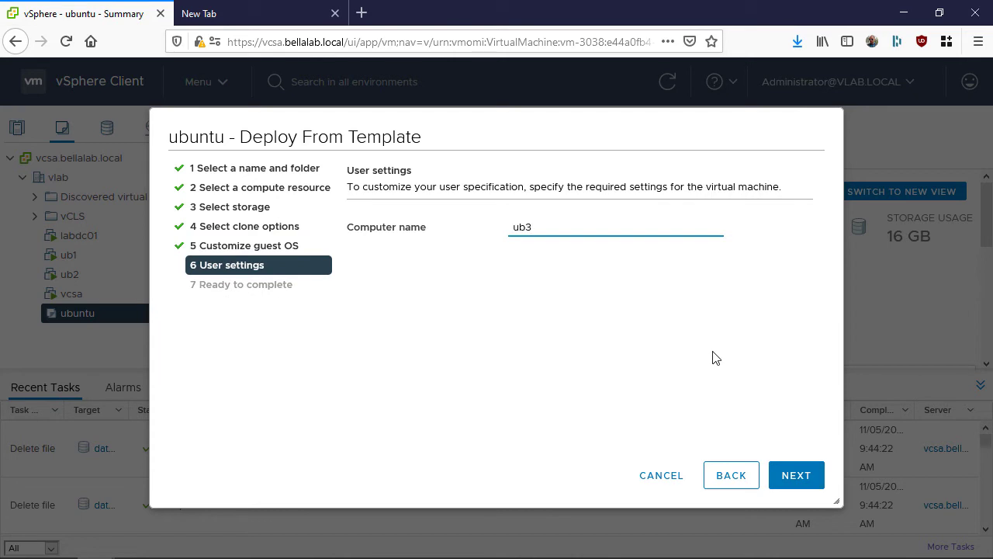
click(795, 475)
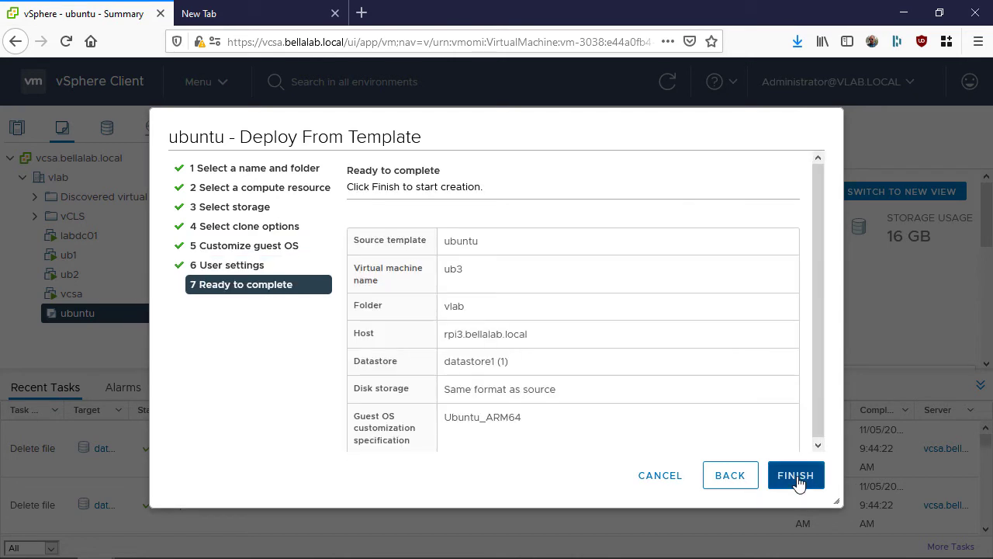
click(795, 475)
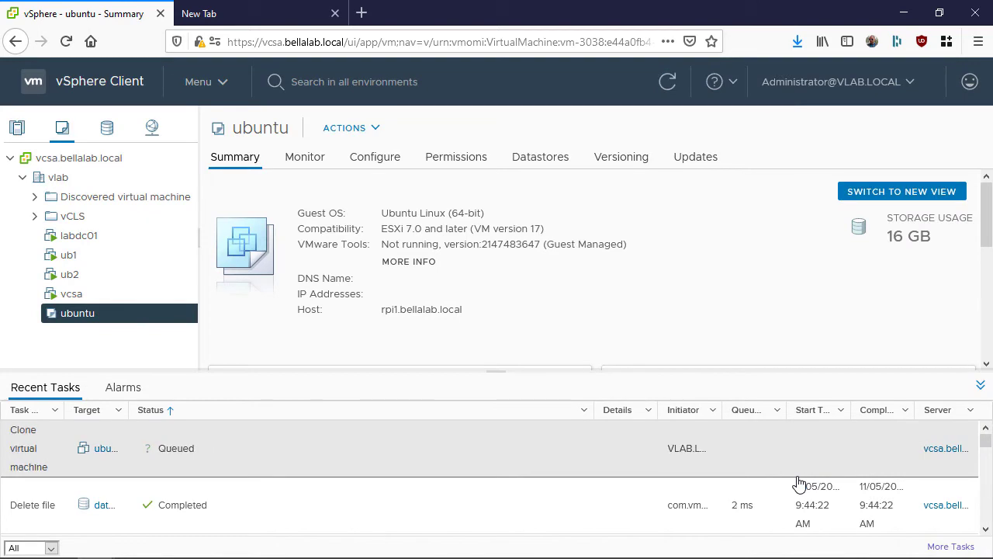
Switch to ub2's console and check its interfaces with ip a, showing 192.168.1.138
click(70, 293)
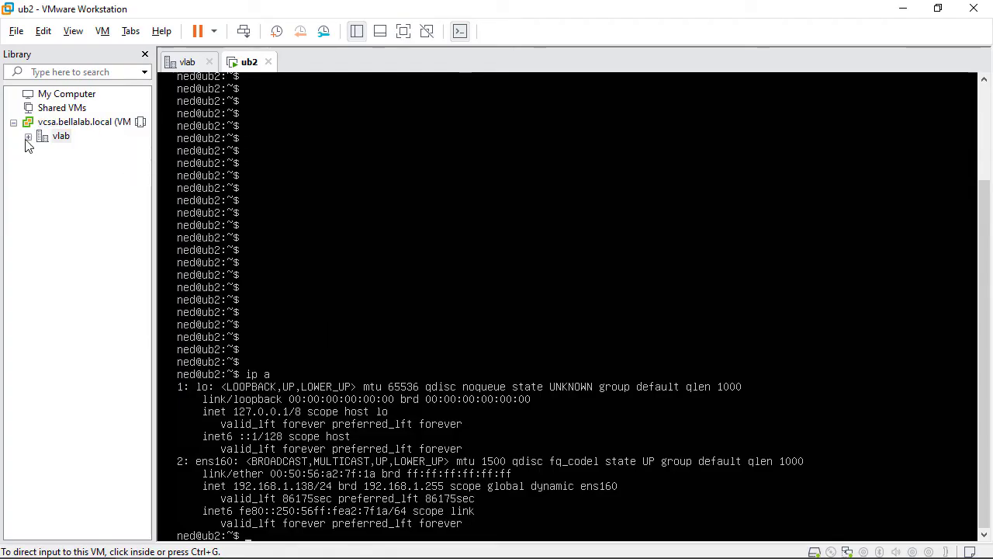
Expand vlab to open ub3's console and enter username ned at its login prompt
click(28, 137)
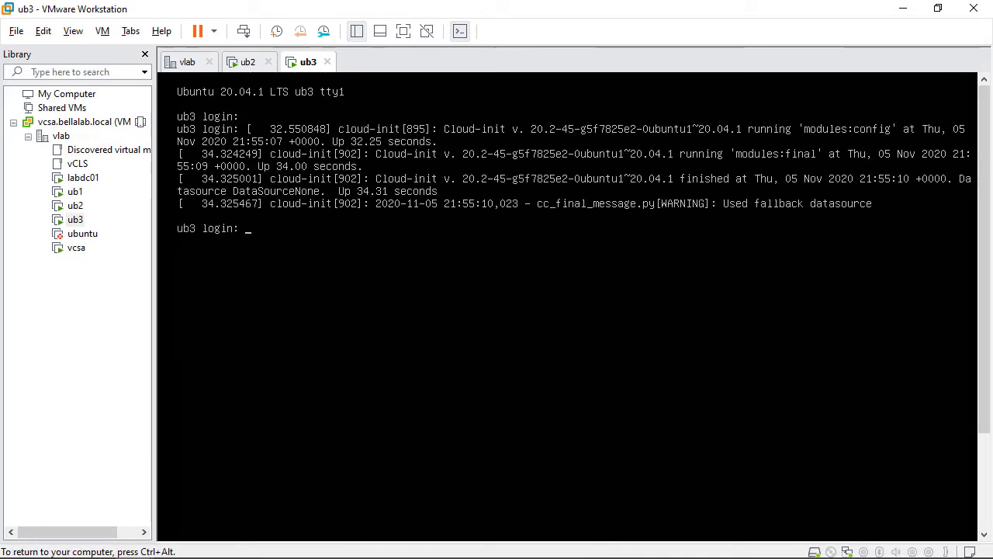
text(ned)
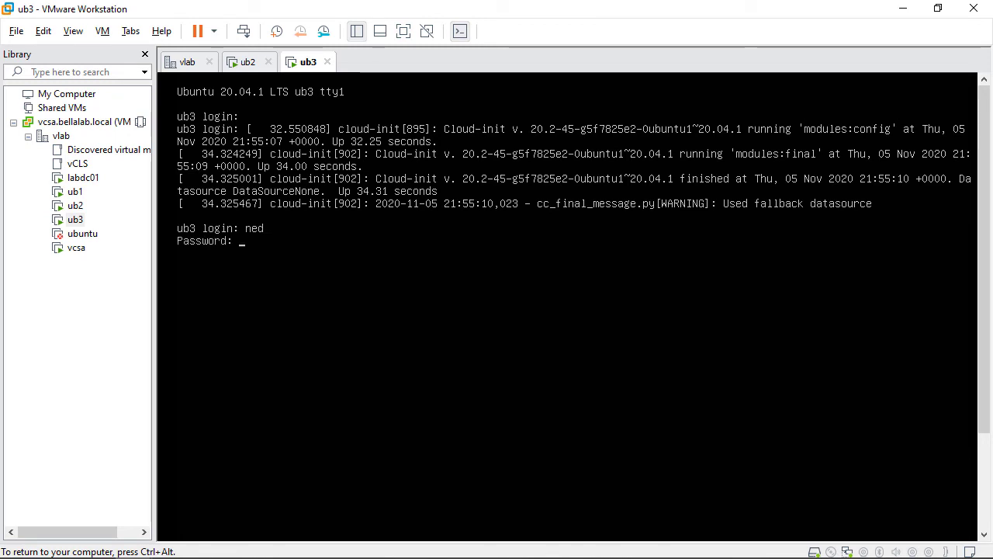